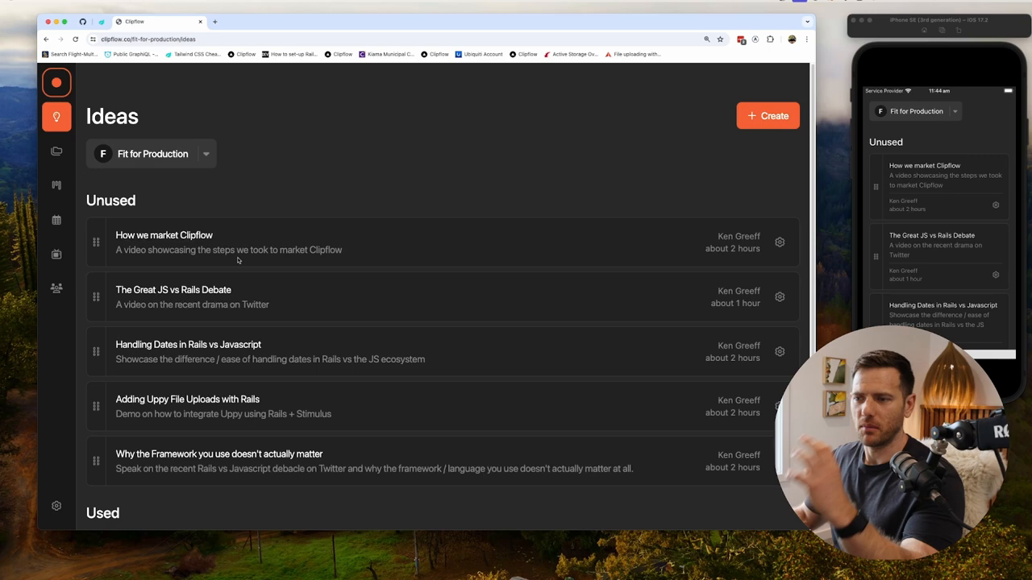
pyautogui.moveTo(358, 195)
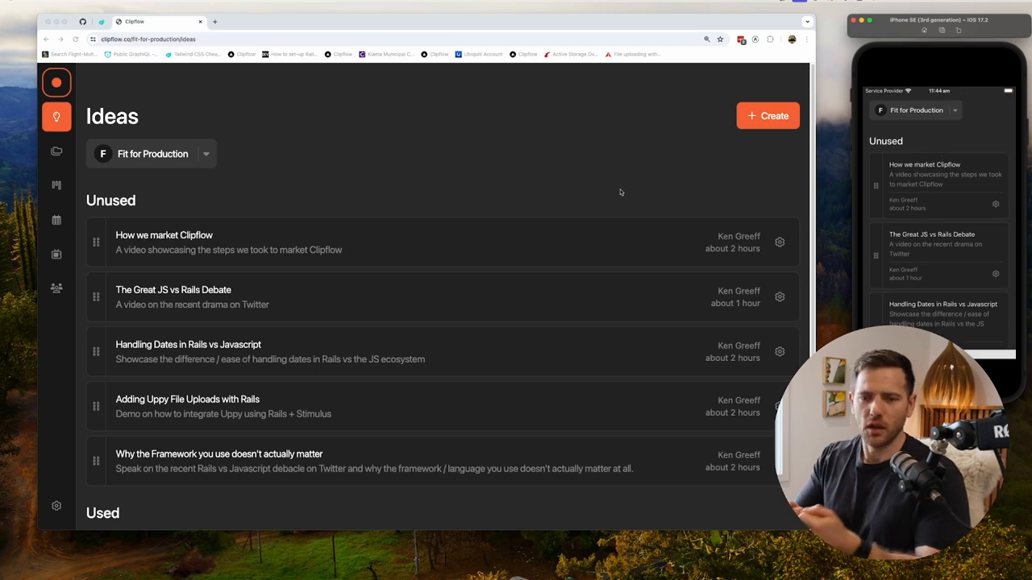
pyautogui.moveTo(606, 190)
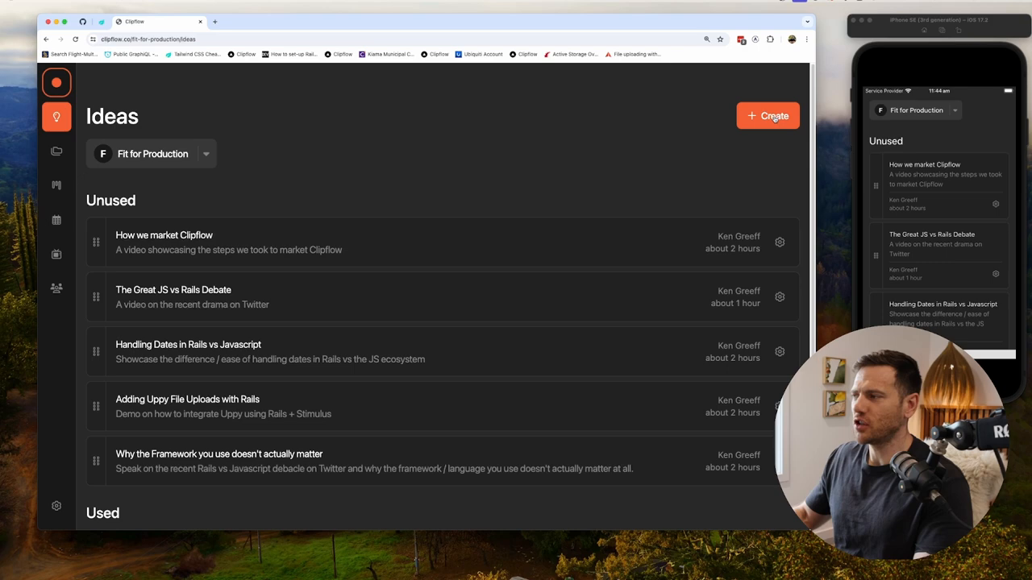
# Add the idea 'Why is the weather wet in Sydney?', described as a weather-patterns video.
pyautogui.click(767, 116)
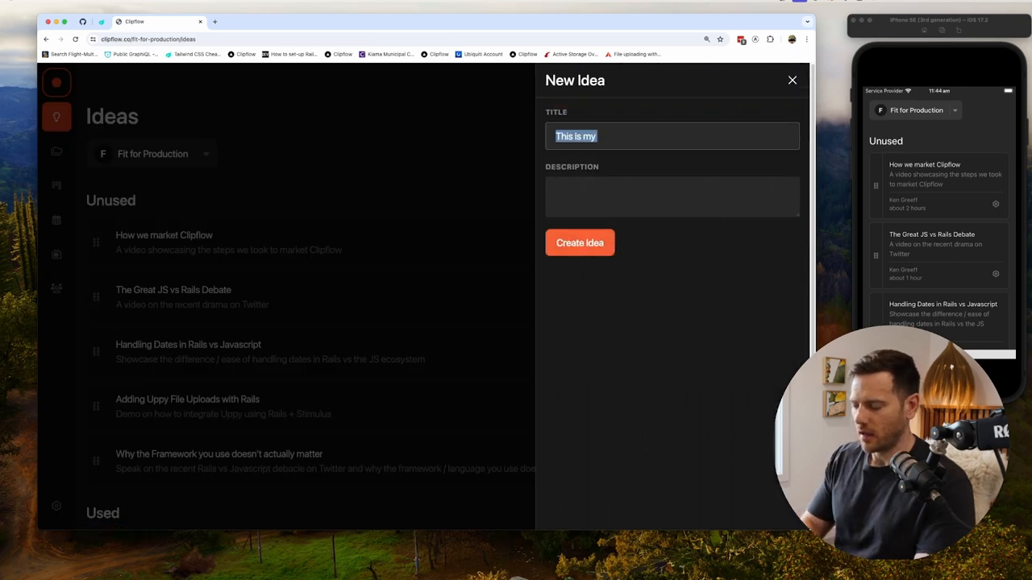
pyautogui.write('Why is the weather wet i')
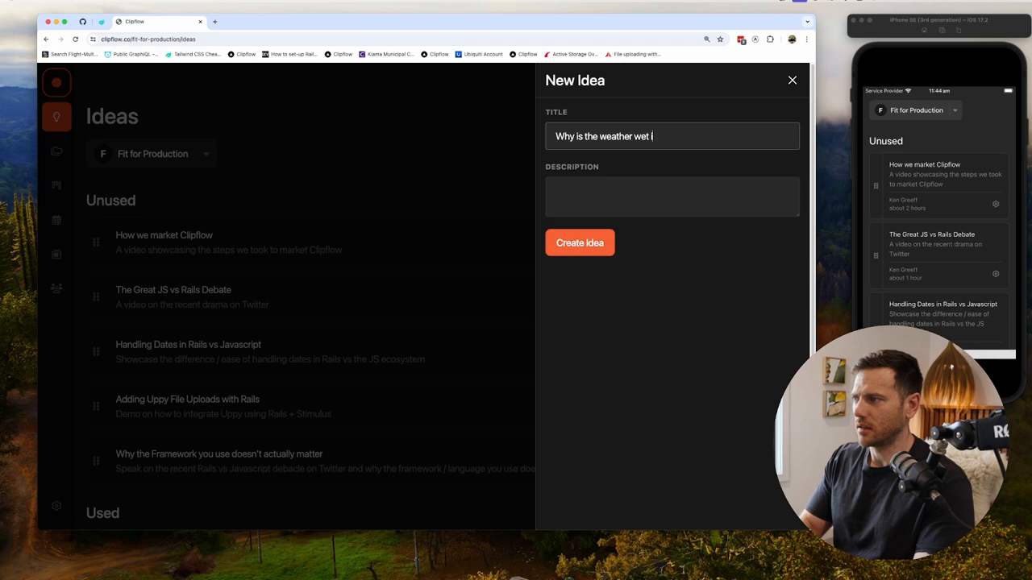
pyautogui.write('n Sydney?')
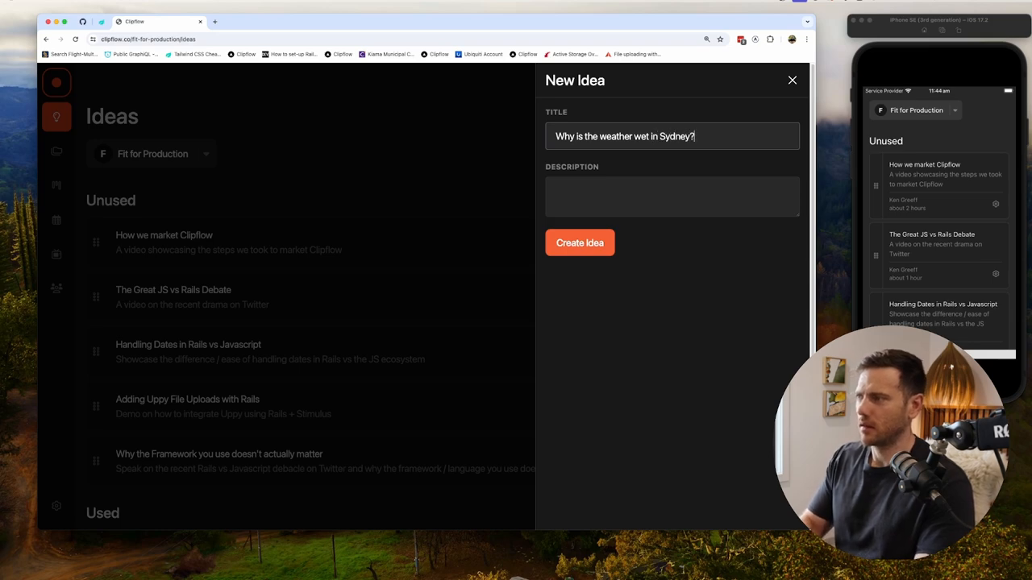
pyautogui.write('Video on weather patterns')
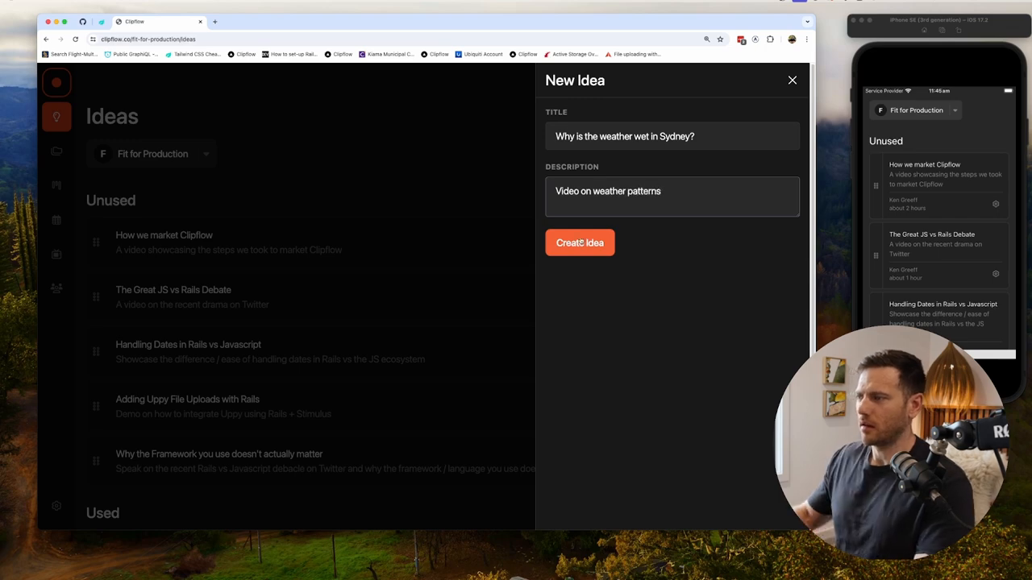
pyautogui.click(580, 243)
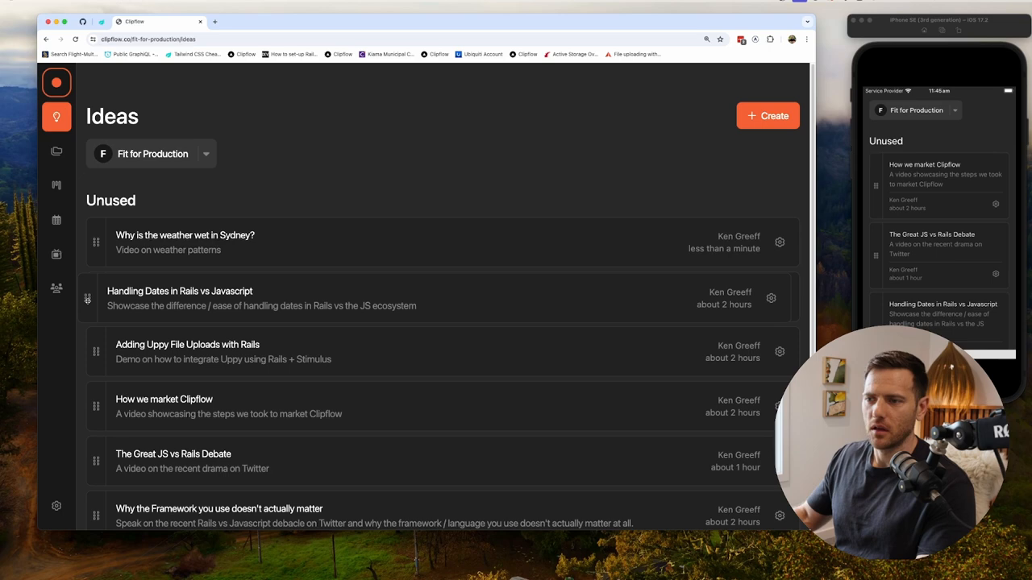
pyautogui.moveTo(734, 331)
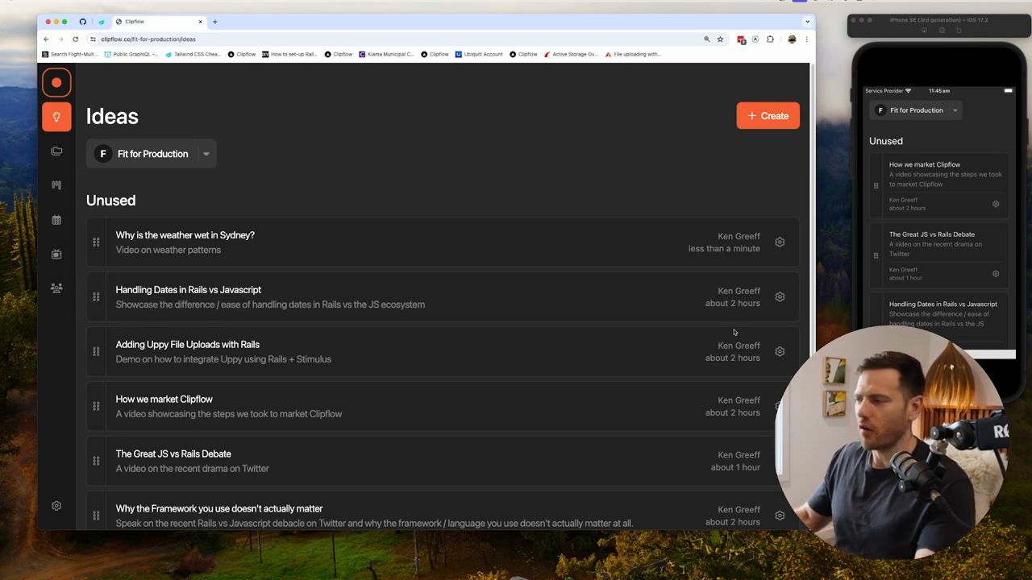
# Show then dismiss the Uppy uploads idea's actions, and show the weather idea's actions.
pyautogui.click(779, 352)
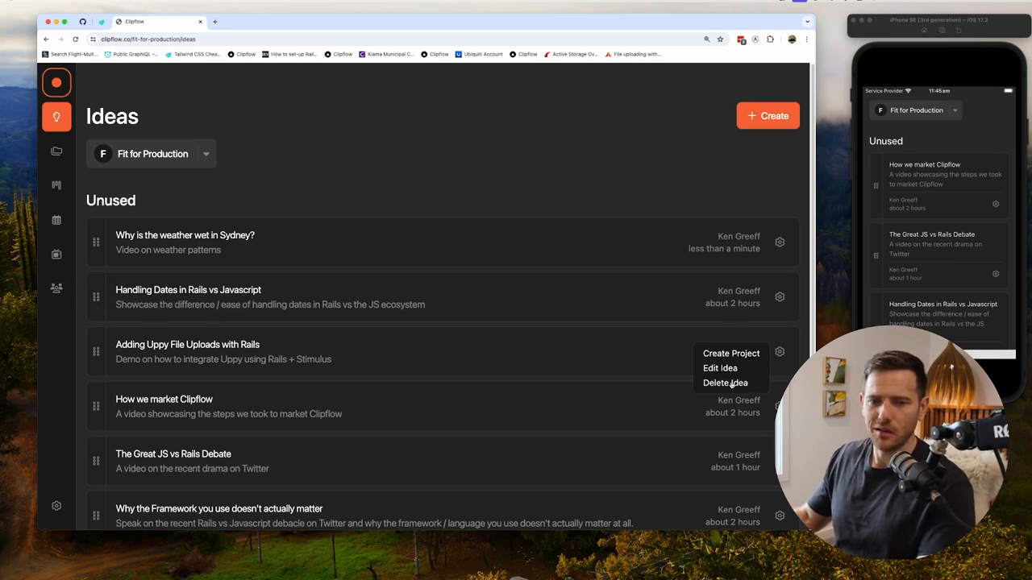
pyautogui.click(554, 226)
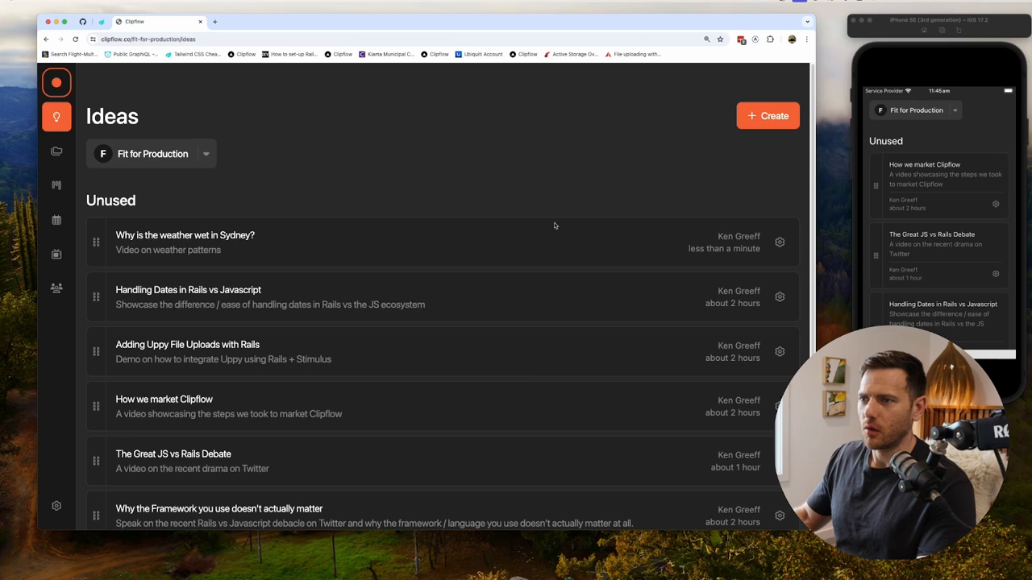
pyautogui.click(779, 242)
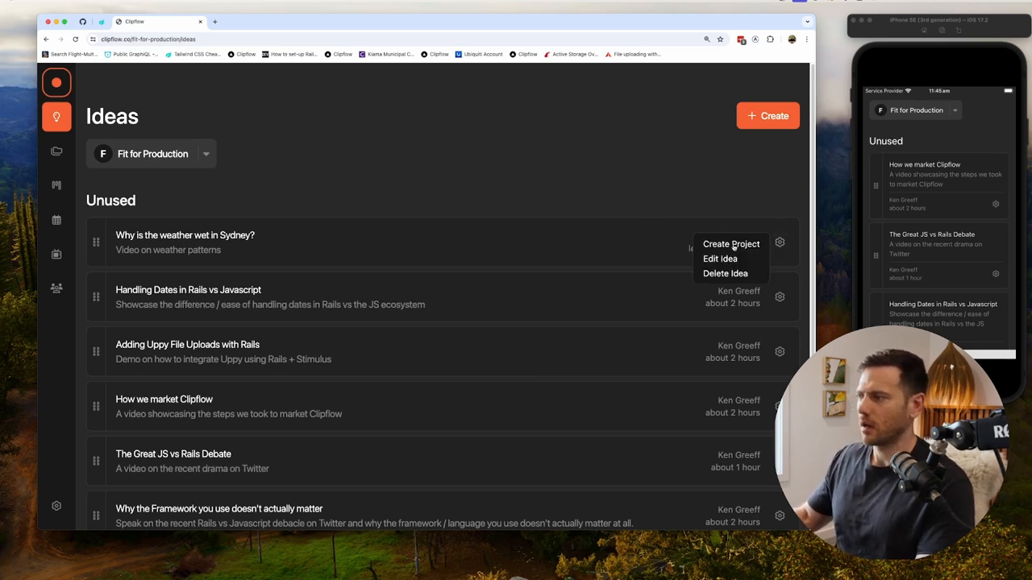
# Convert the weather idea into a project and add a 'Bullet' line to its notes.
pyautogui.click(731, 243)
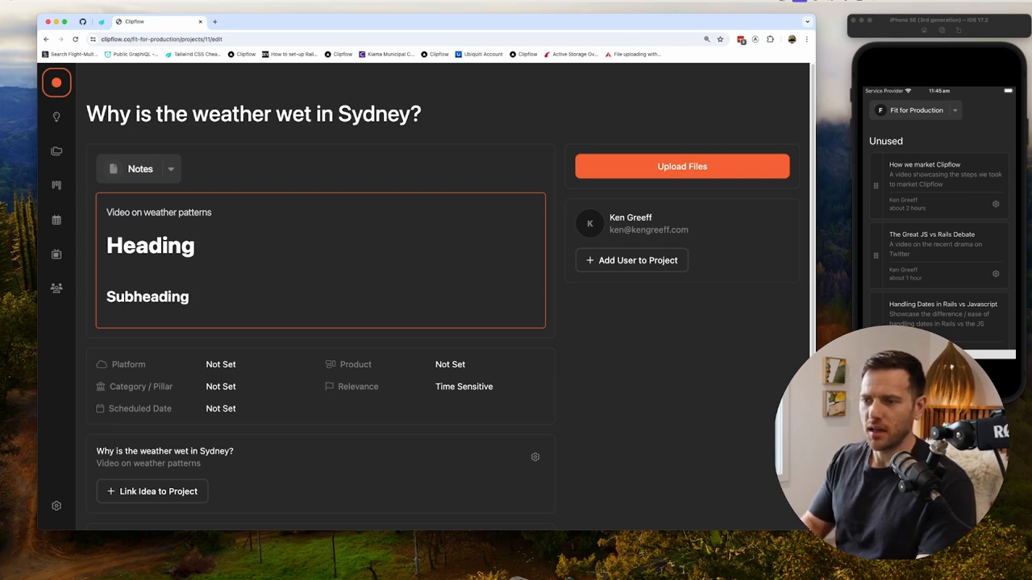
pyautogui.write('Bul')
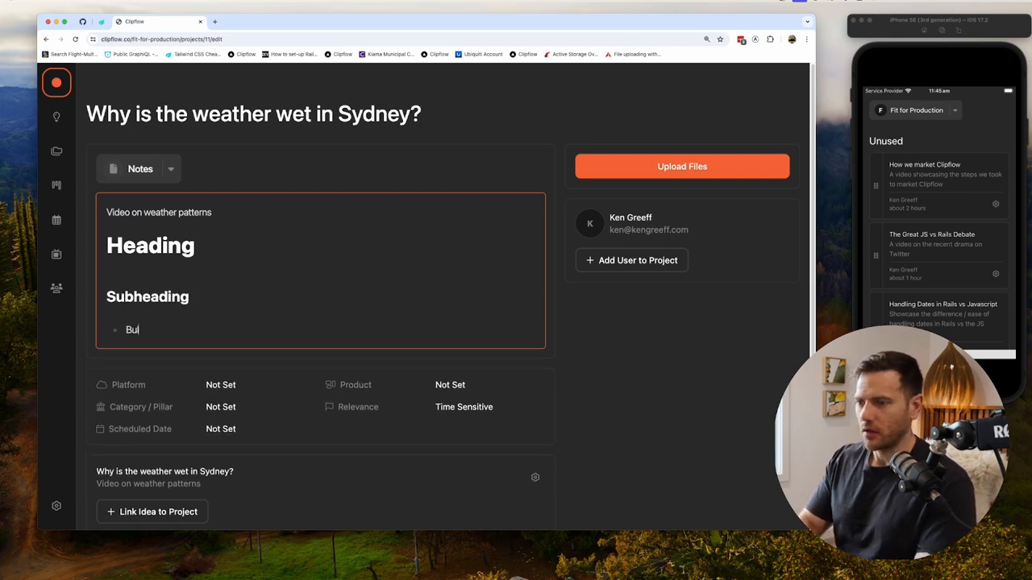
pyautogui.write('let')
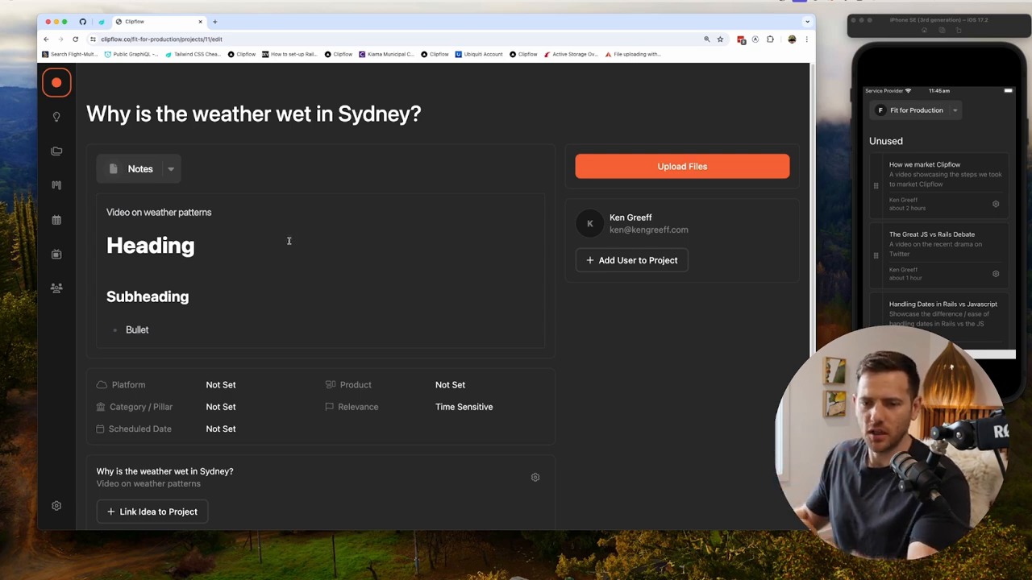
pyautogui.click(169, 168)
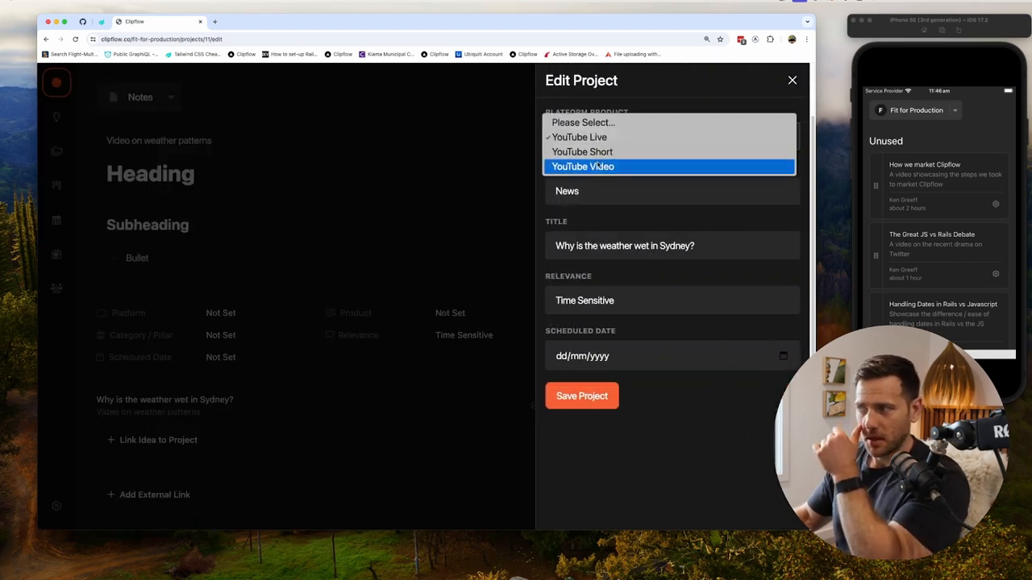
# Save the weather project as a YouTube Video with Evergreen relevance.
pyautogui.click(583, 166)
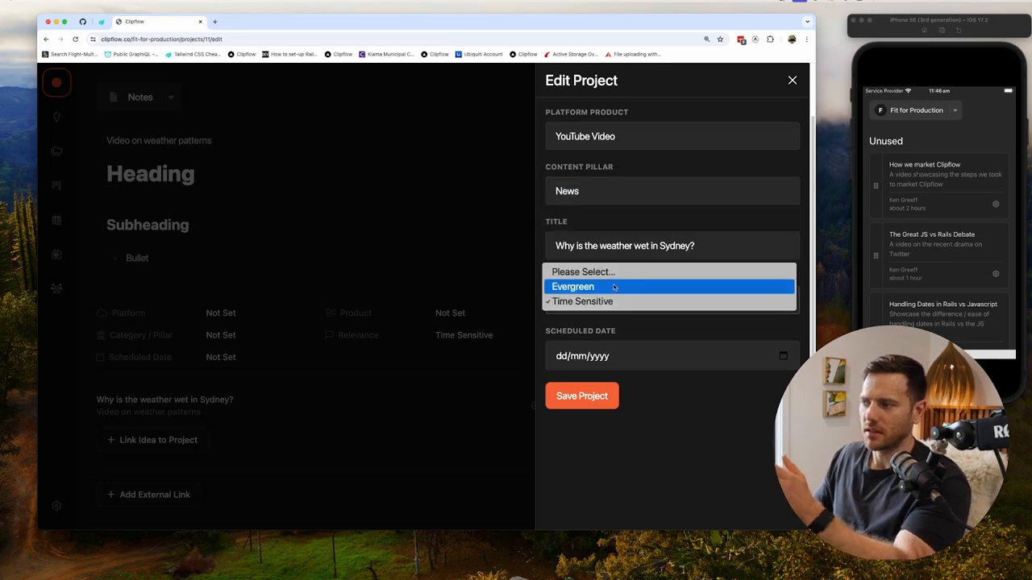
pyautogui.moveTo(582, 301)
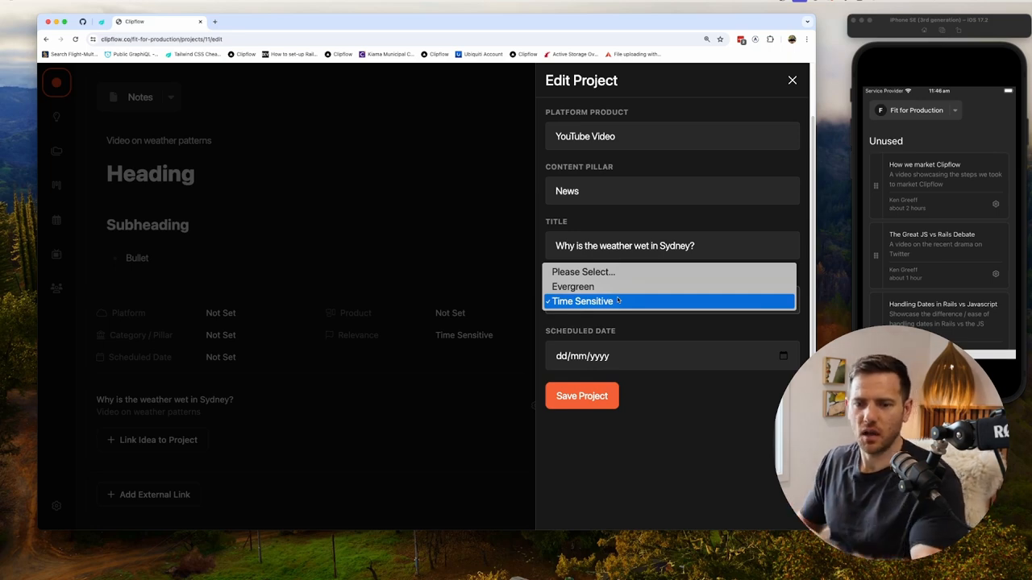
pyautogui.moveTo(573, 286)
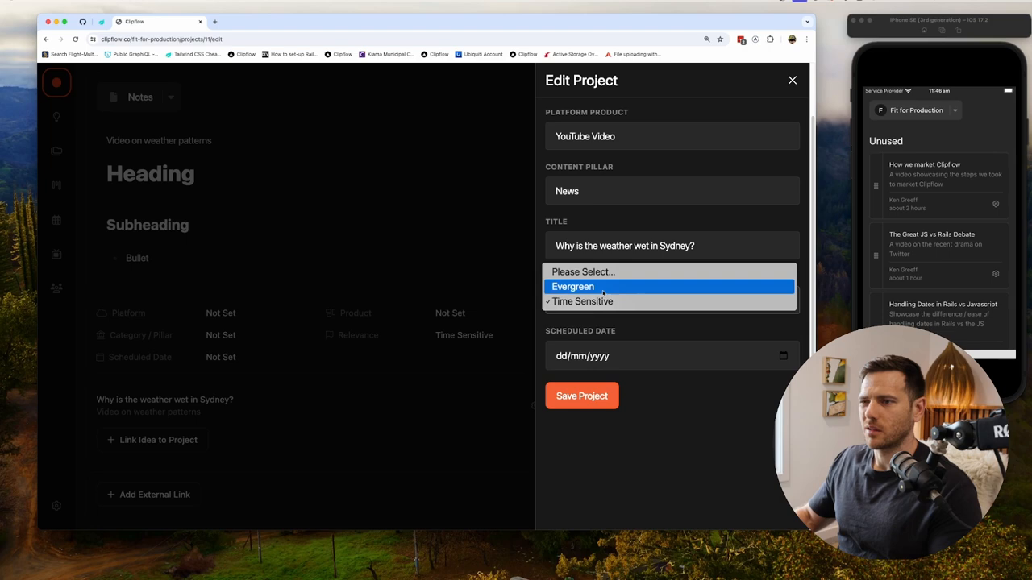
pyautogui.click(573, 286)
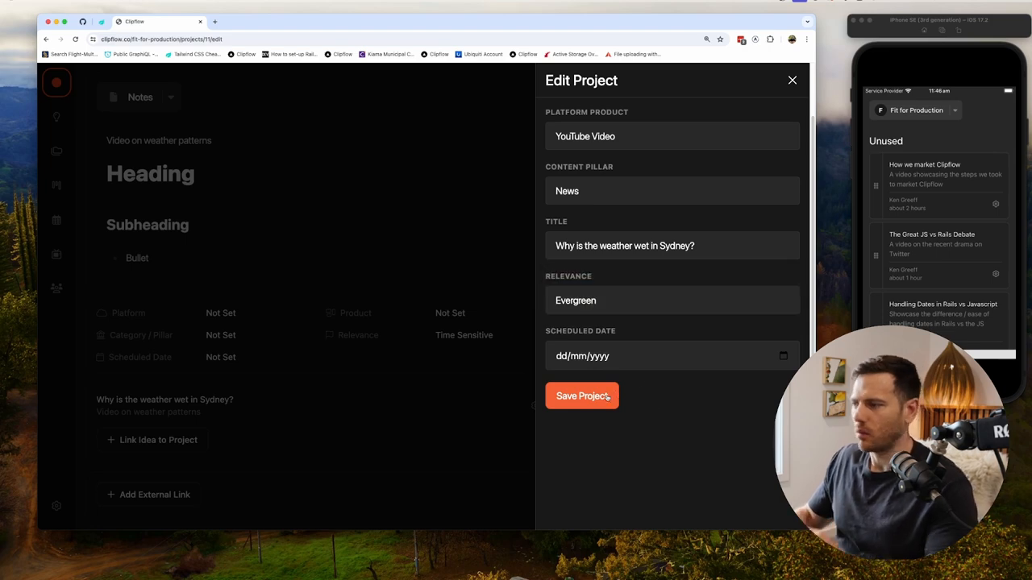
pyautogui.click(581, 396)
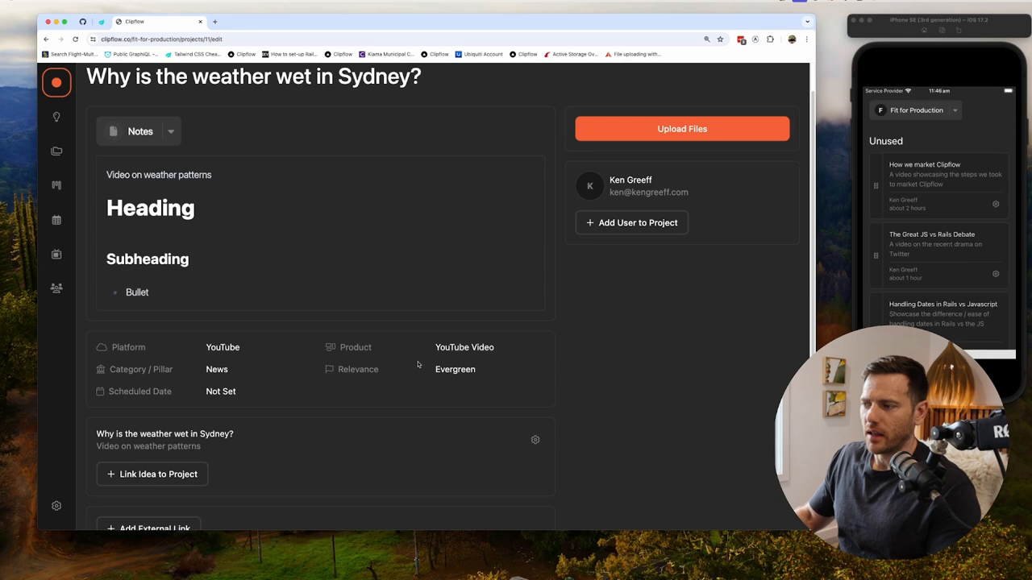
pyautogui.scroll(-3)
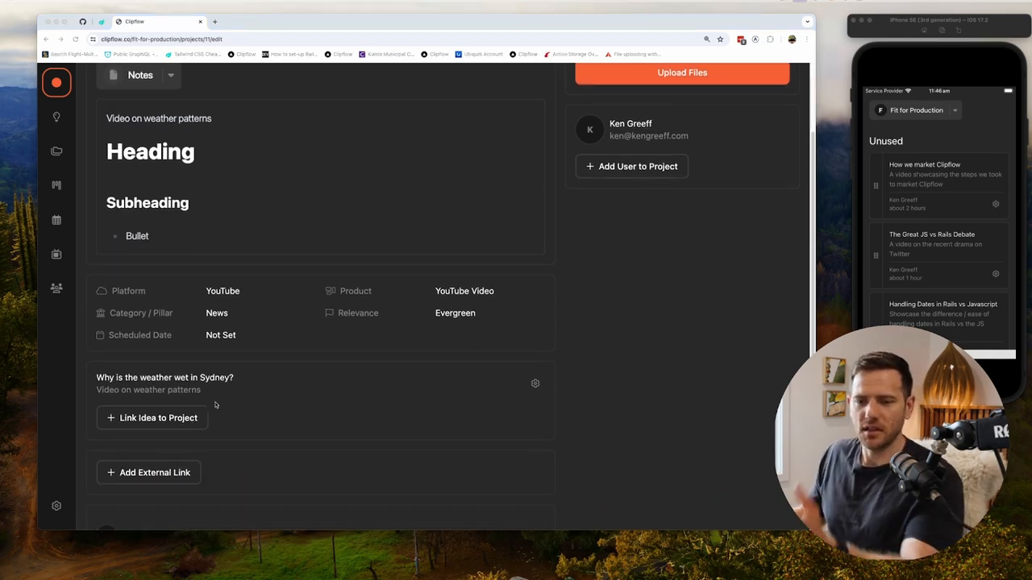
pyautogui.scroll(-3)
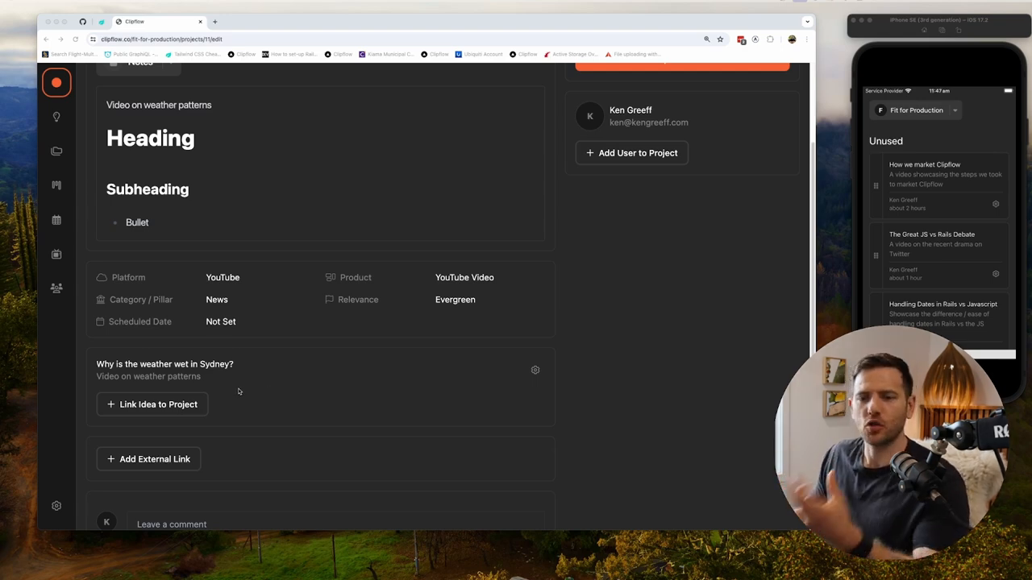
pyautogui.moveTo(246, 396)
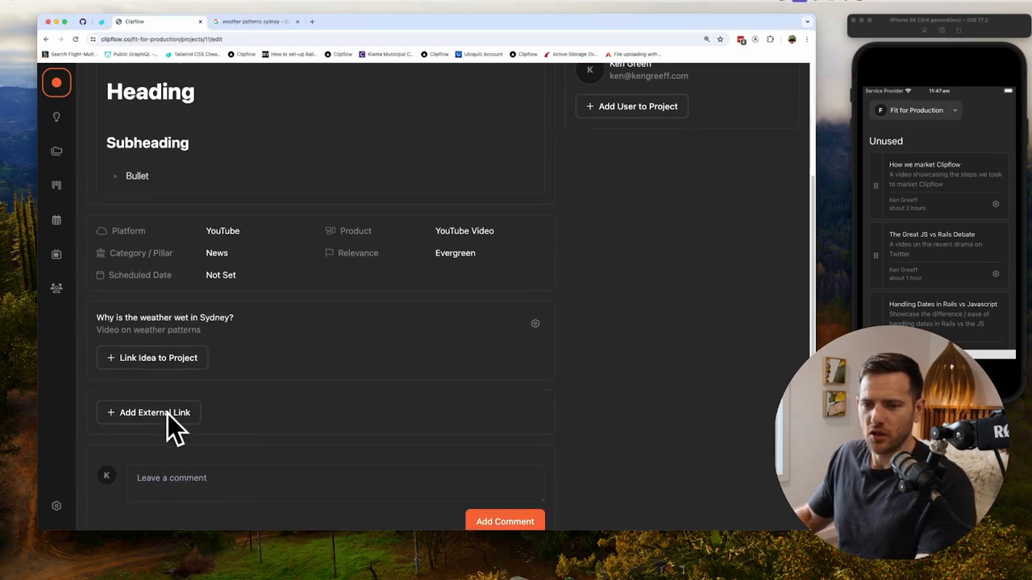
# Add a 'Facts and Planning' link to the australia.com Sydney weather page.
pyautogui.click(154, 412)
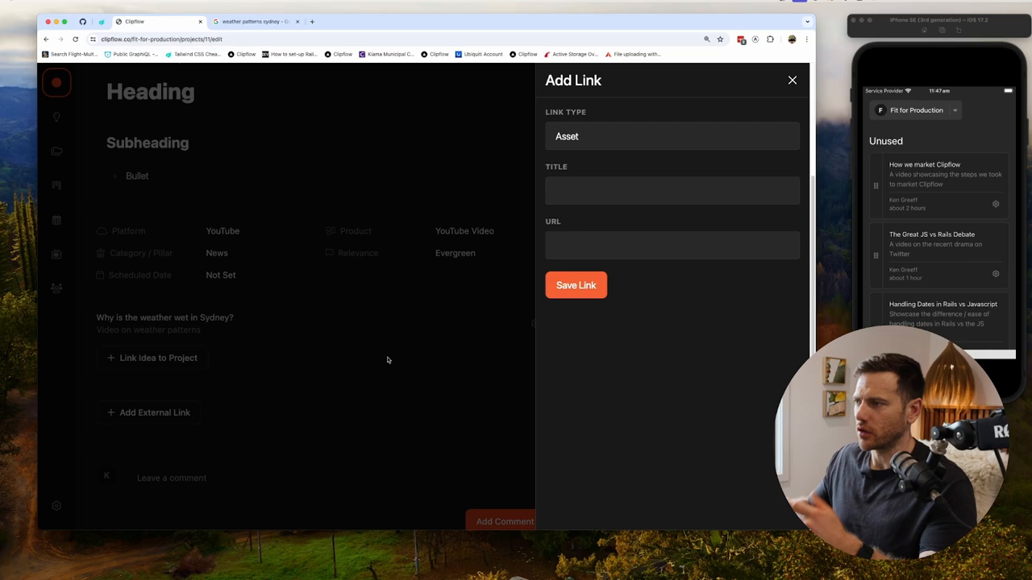
pyautogui.click(254, 21)
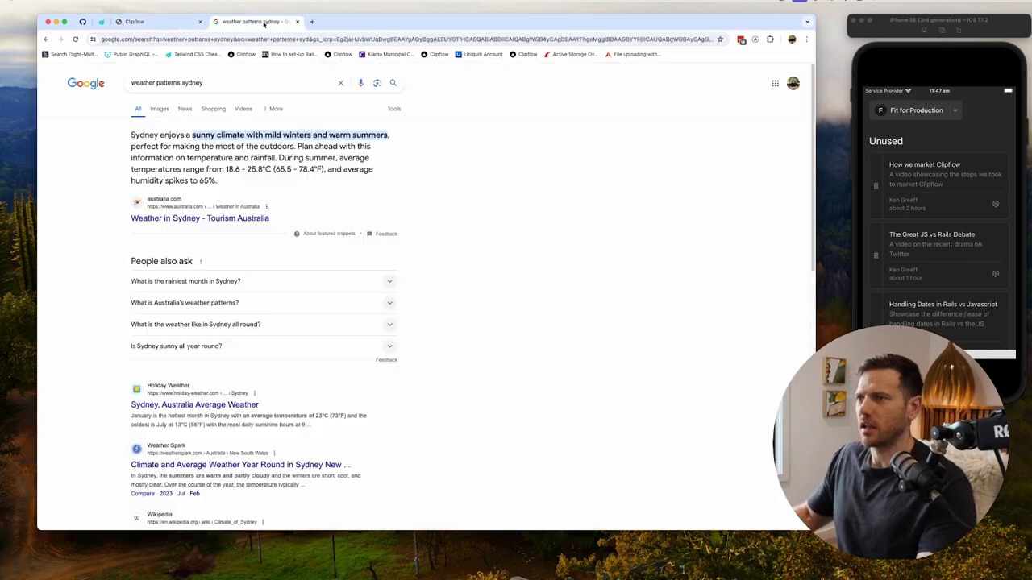
pyautogui.rightClick(199, 219)
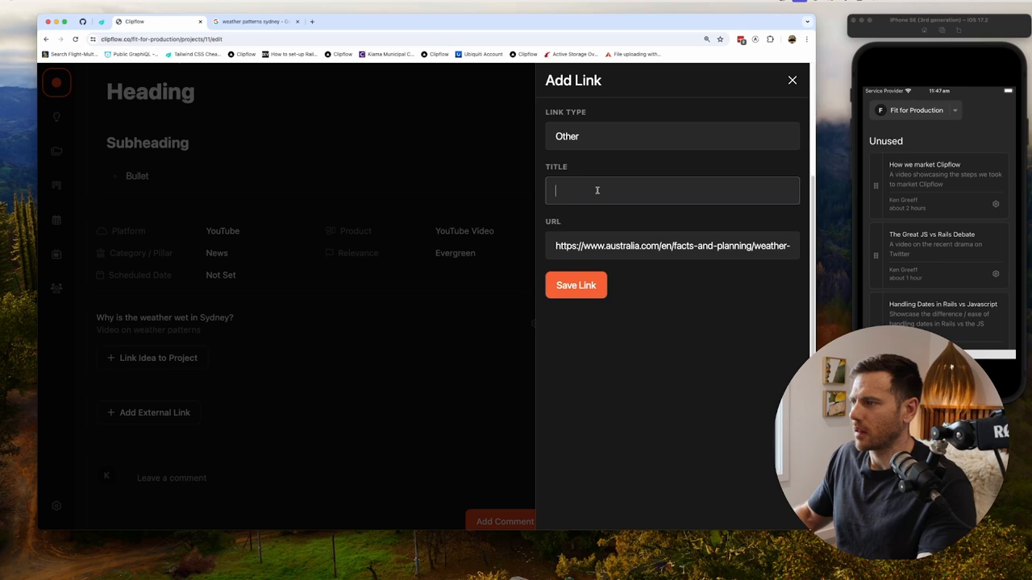
pyautogui.write('Facts')
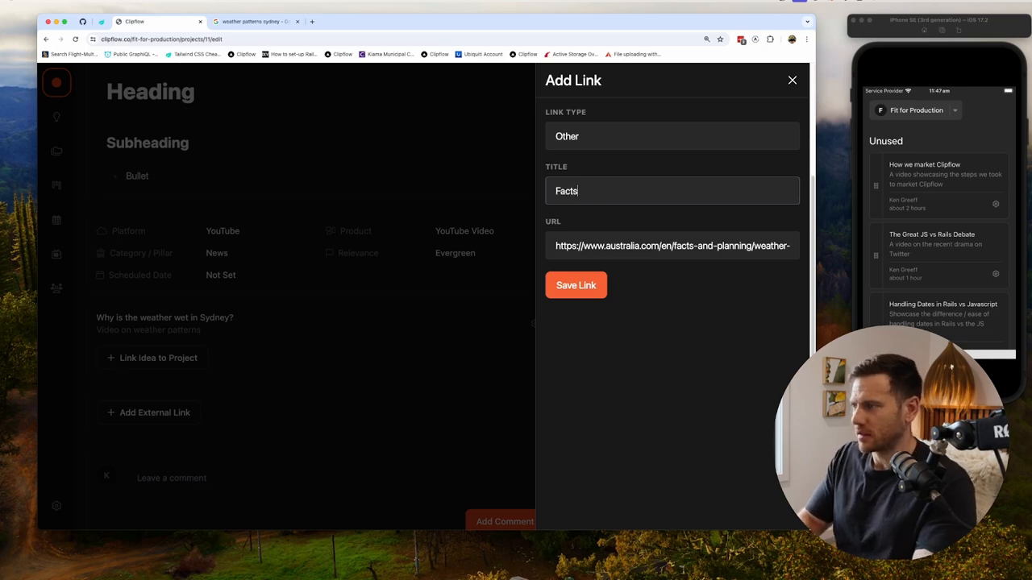
pyautogui.write('and Pla')
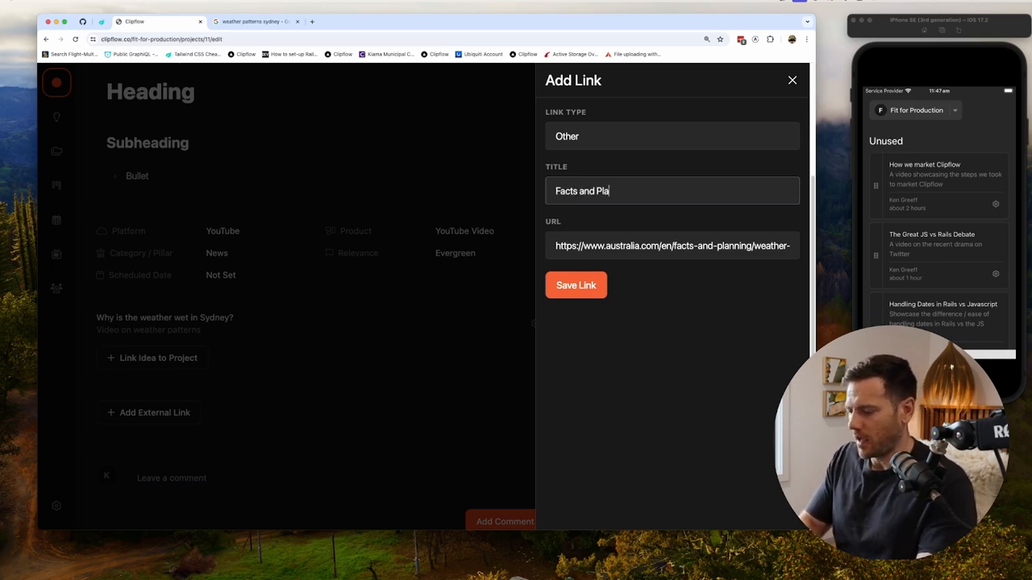
pyautogui.click(575, 285)
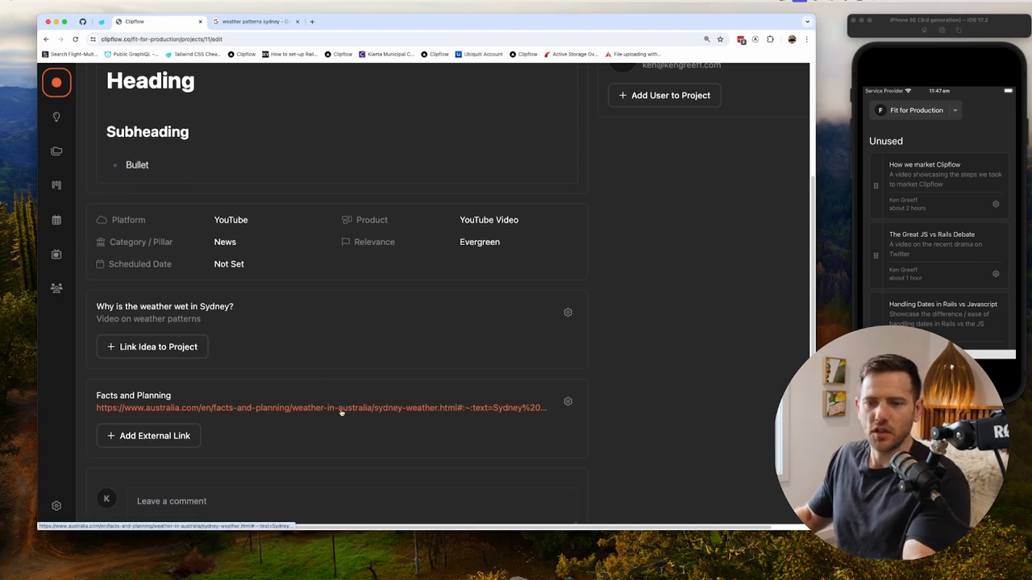
pyautogui.click(320, 407)
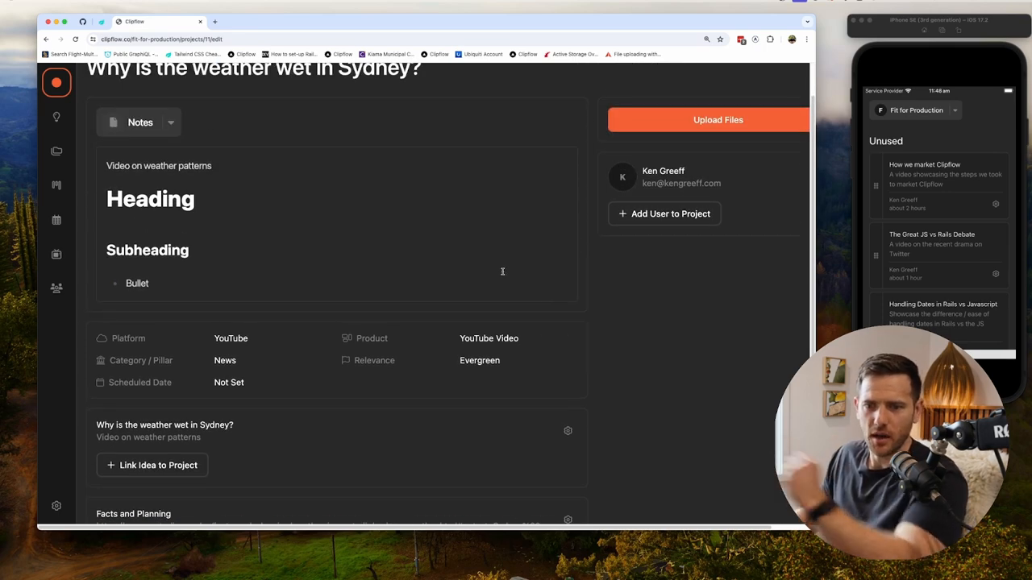
# Comment on the project: 'Great idea,' it still needs work tomorrow.
pyautogui.scroll(-3)
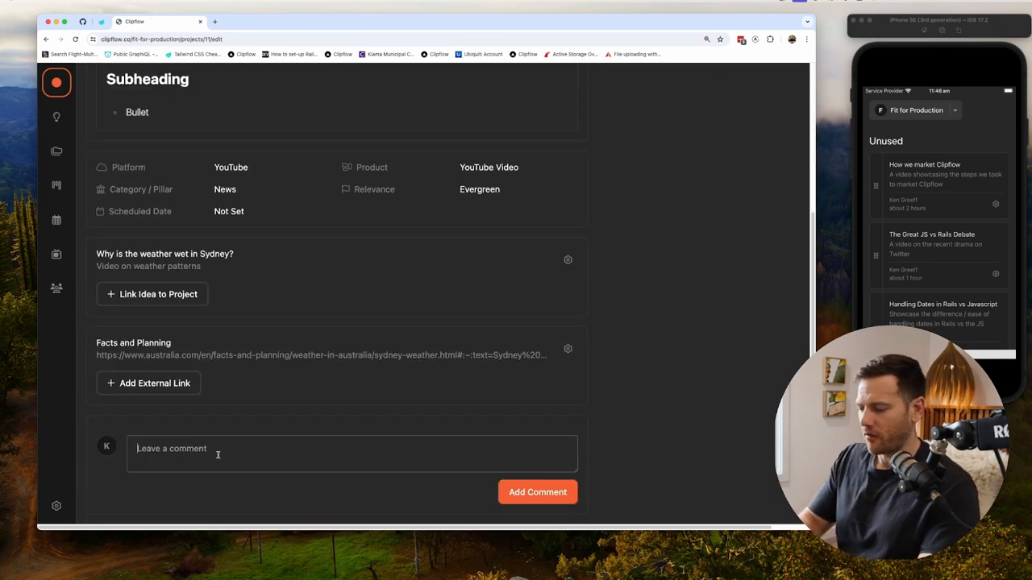
pyautogui.write('Great idea, but still some work. S')
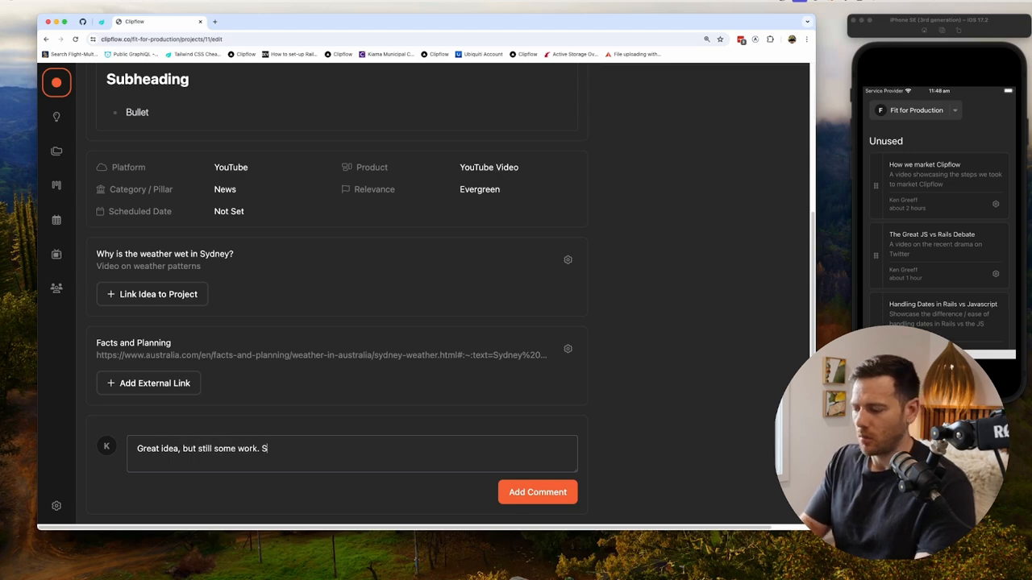
pyautogui.write('ill work on it')
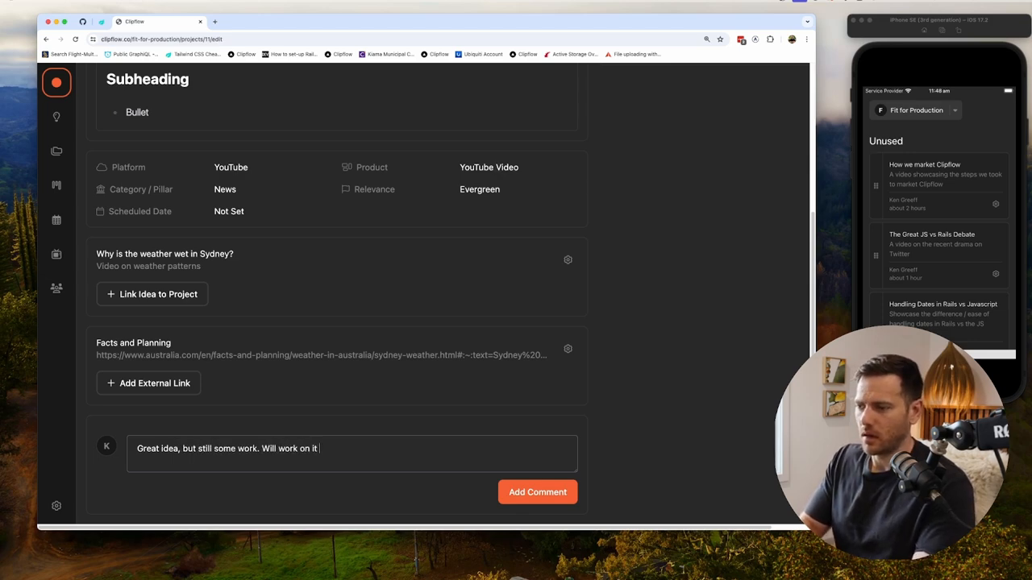
pyautogui.write('tomorrow')
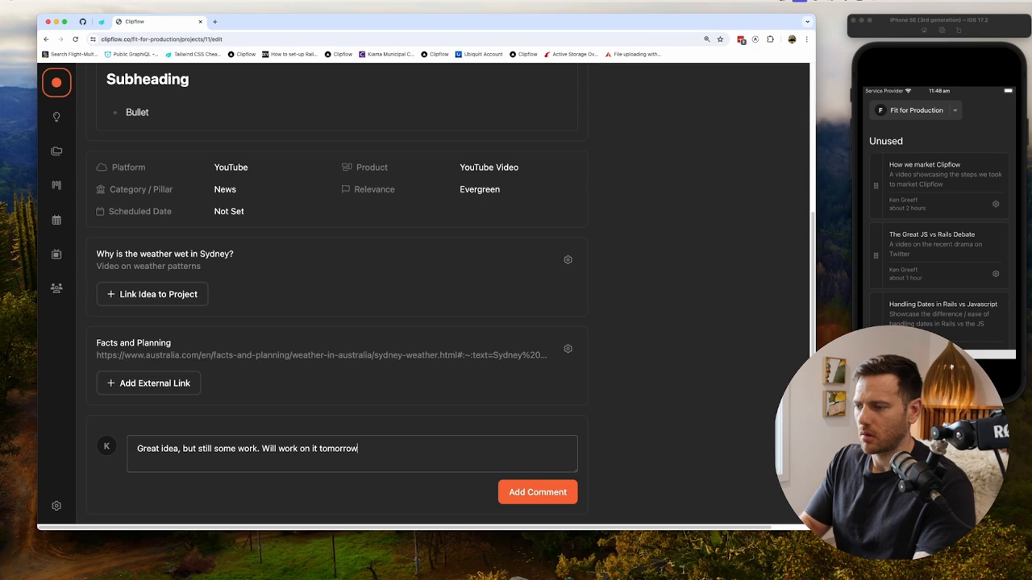
pyautogui.click(537, 492)
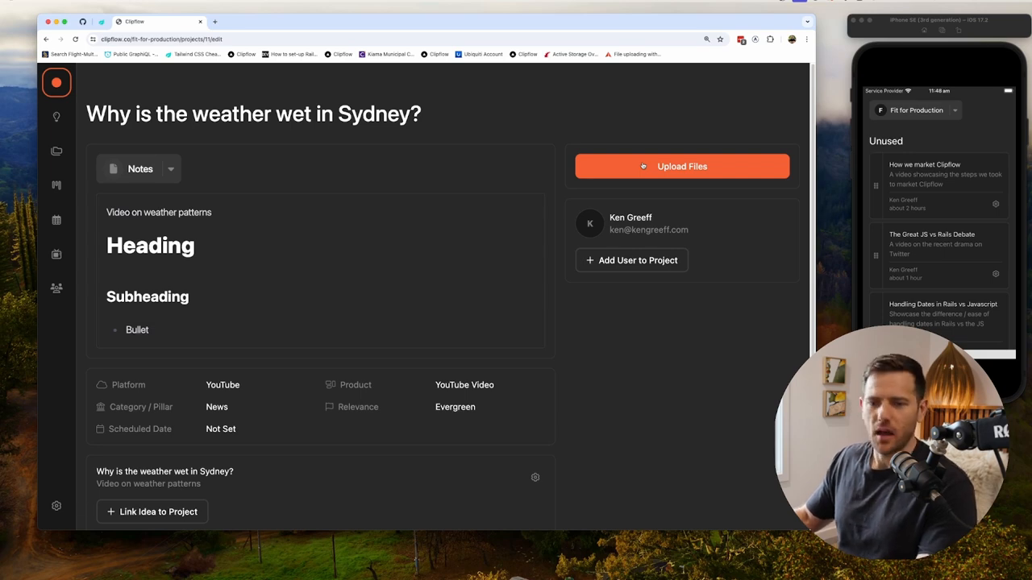
# Upload nav.jpg to the weather project's files.
pyautogui.click(681, 167)
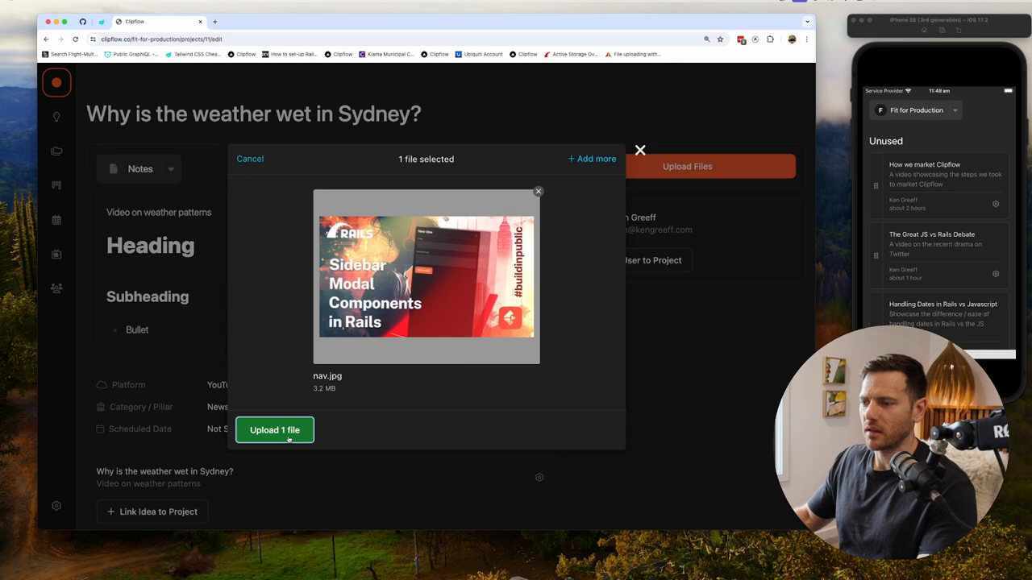
pyautogui.click(275, 430)
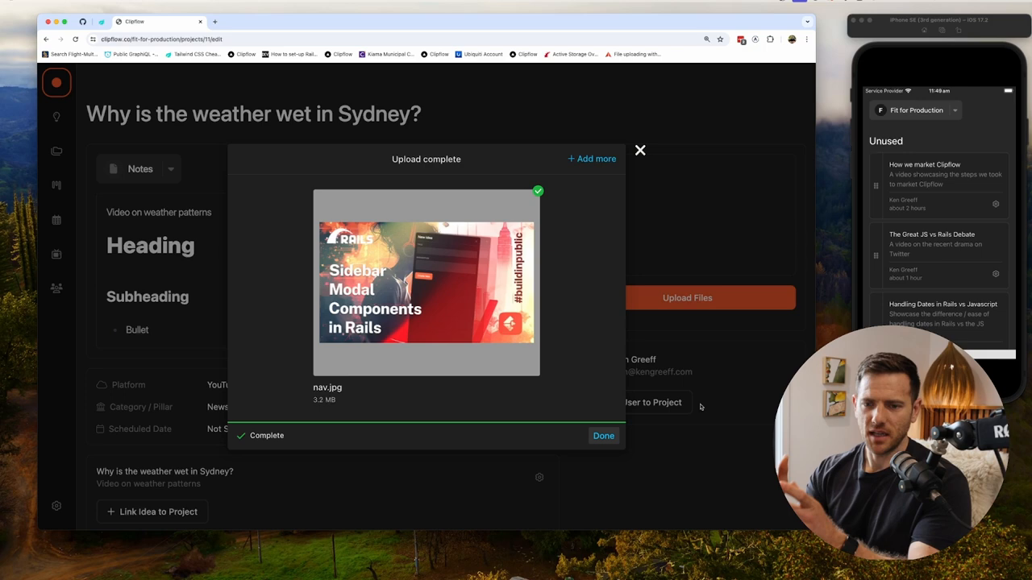
pyautogui.click(603, 436)
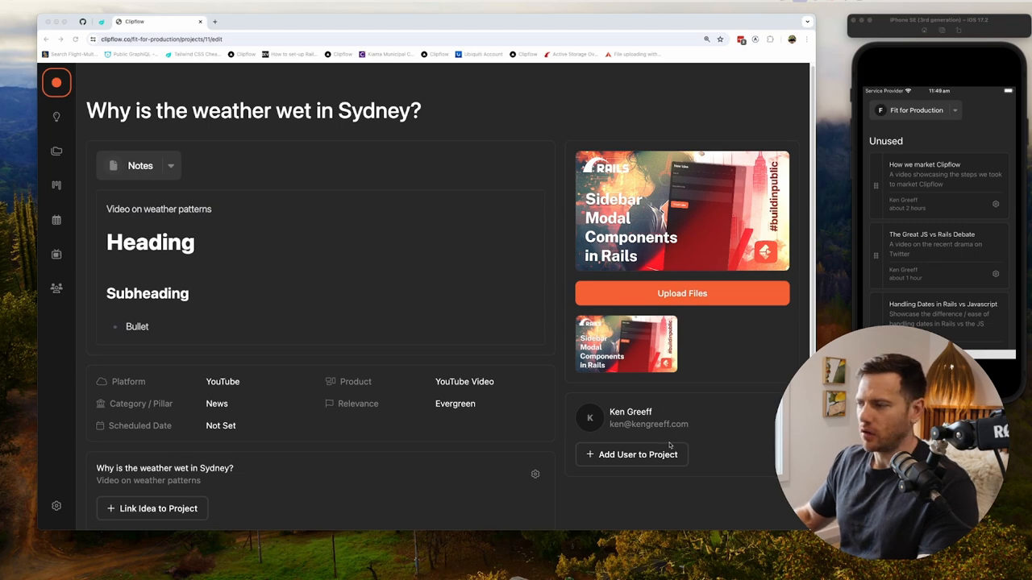
pyautogui.click(638, 454)
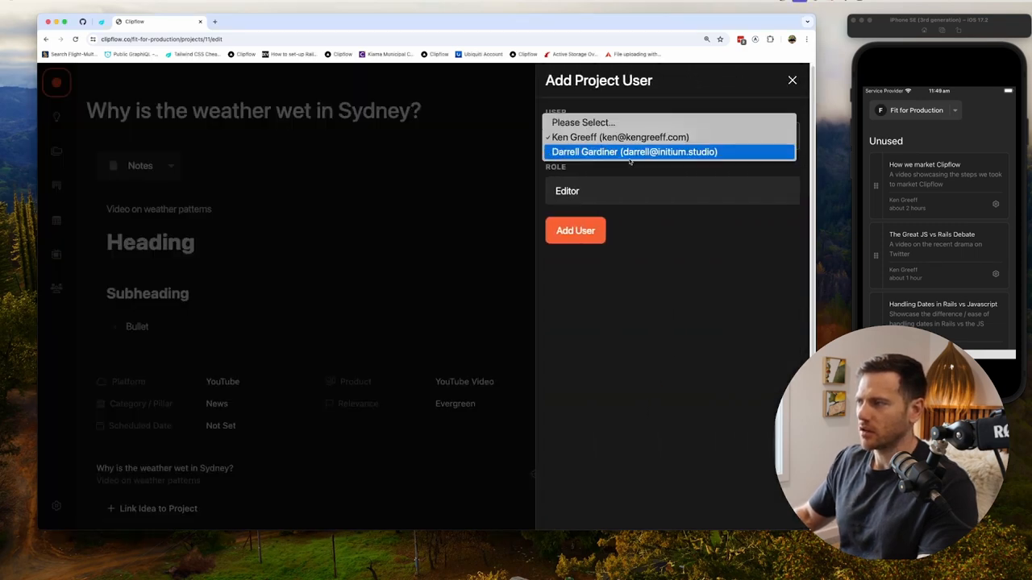
pyautogui.click(634, 152)
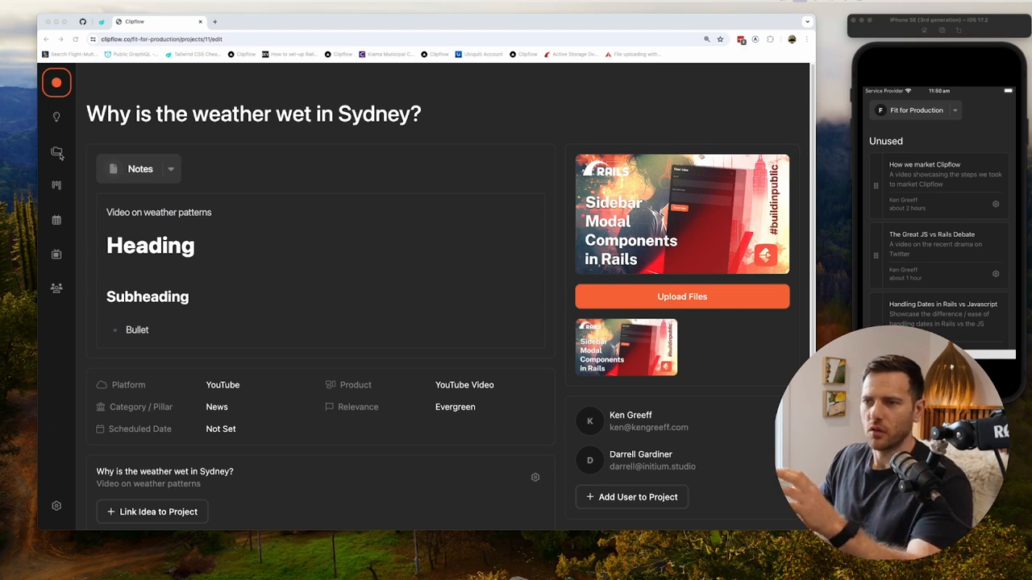
pyautogui.click(56, 186)
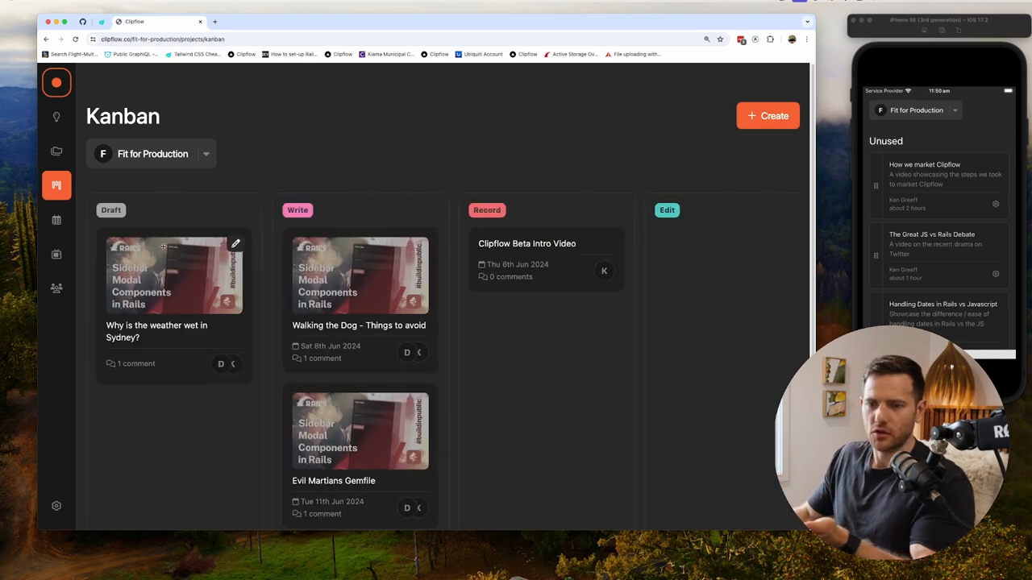
# Drag the weather card from Draft into Write and go to the Schedule.
pyautogui.moveTo(173, 274); pyautogui.dragTo(294, 282)
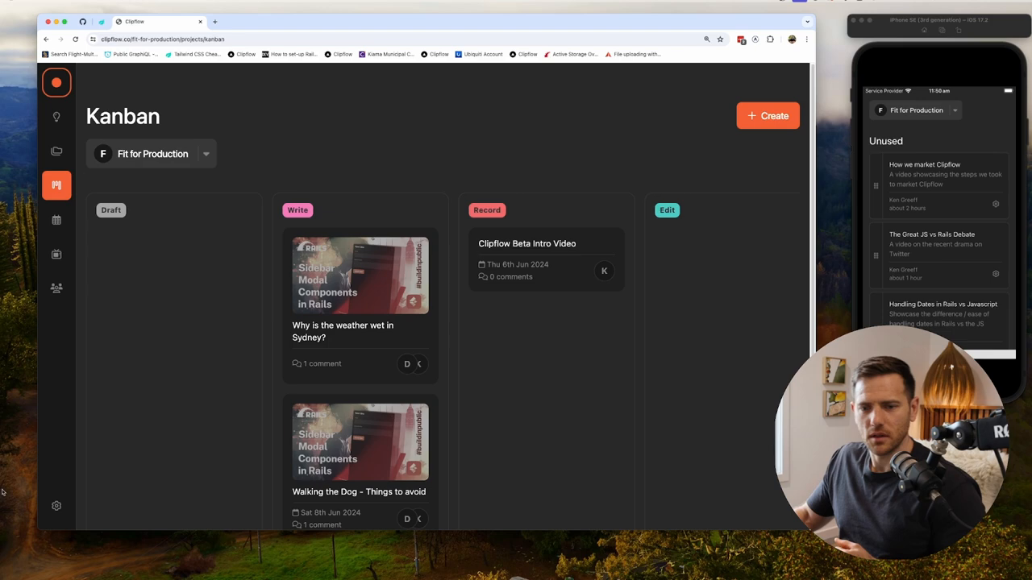
pyautogui.click(56, 220)
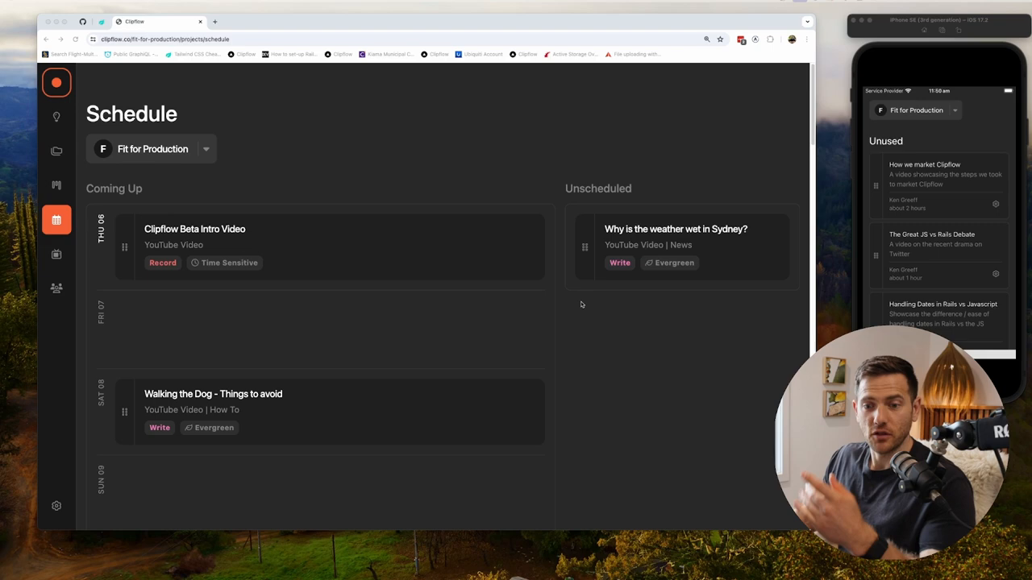
pyautogui.moveTo(578, 292)
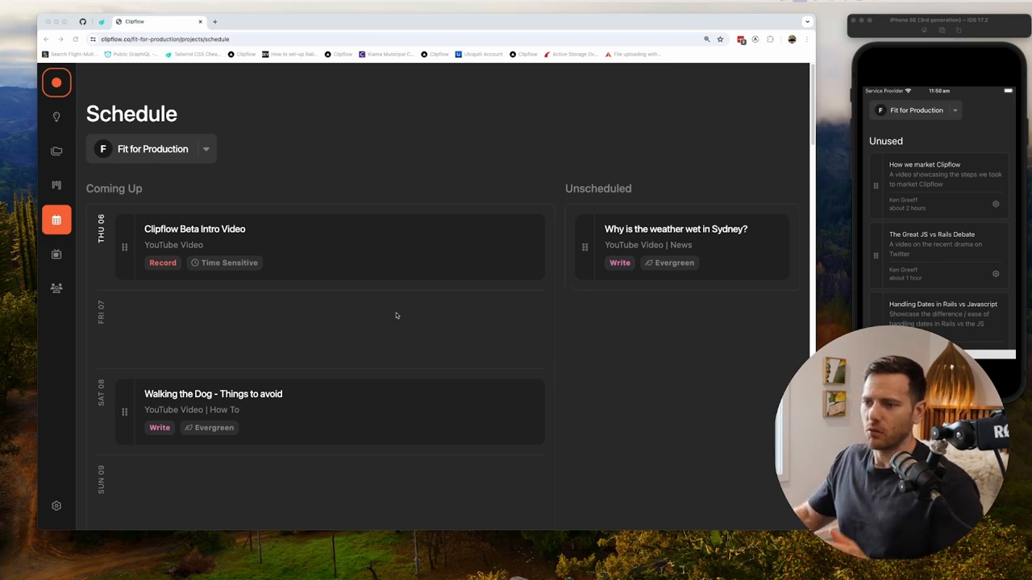
# Scroll the Schedule page toward the Friday 07 slot.
pyautogui.scroll(-3)
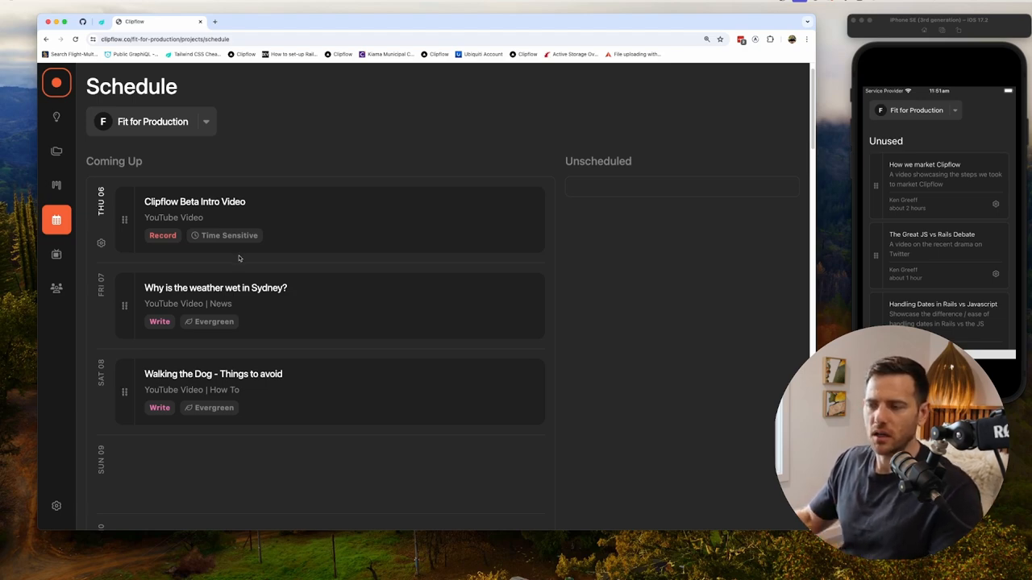
pyautogui.moveTo(222, 315)
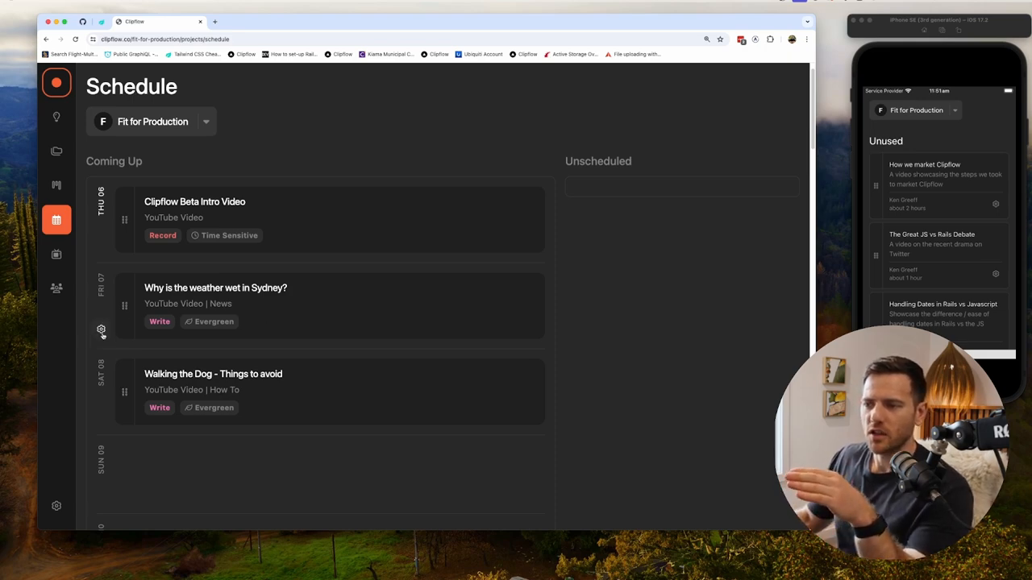
pyautogui.click(100, 330)
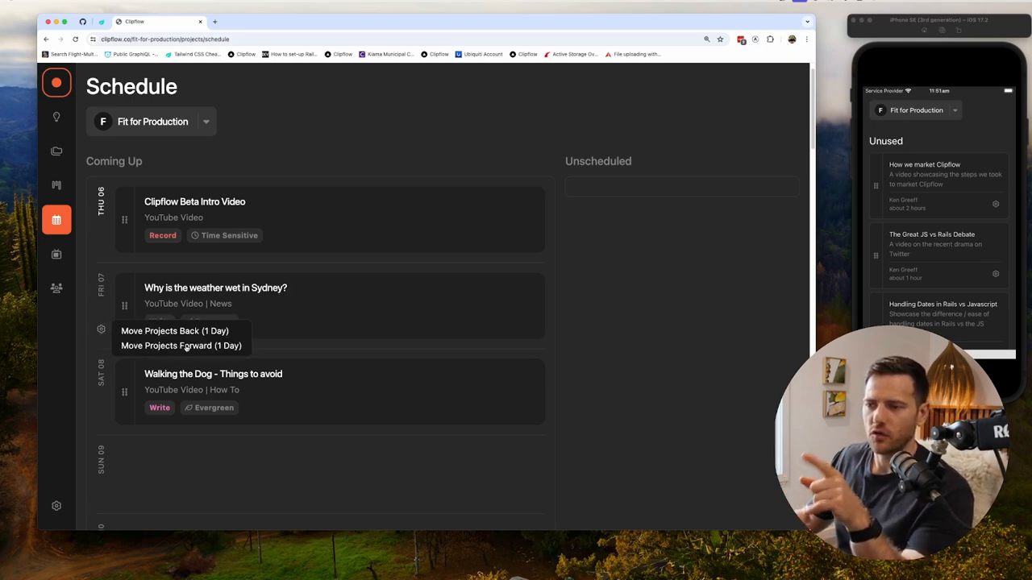
pyautogui.click(181, 345)
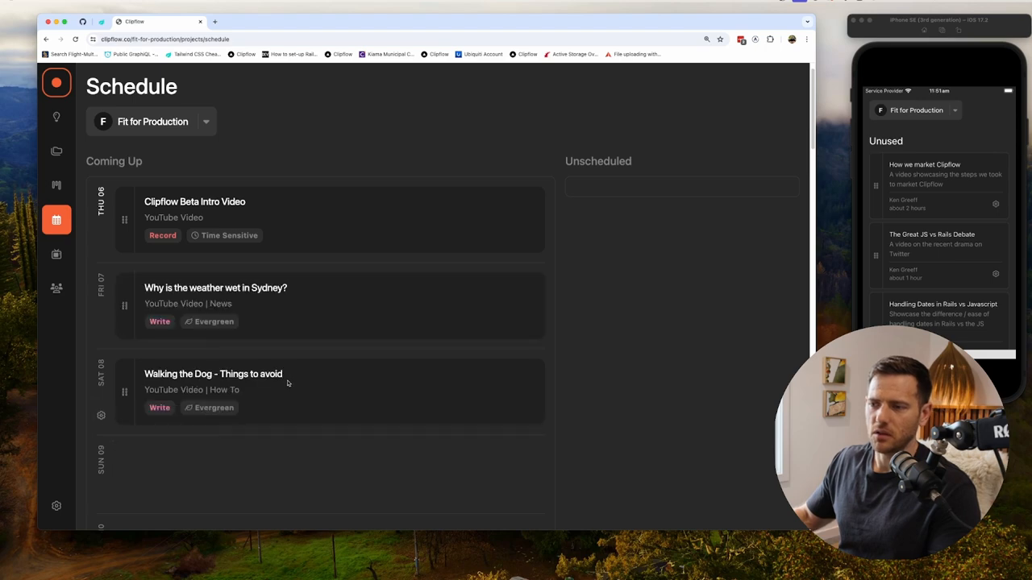
pyautogui.moveTo(58, 463)
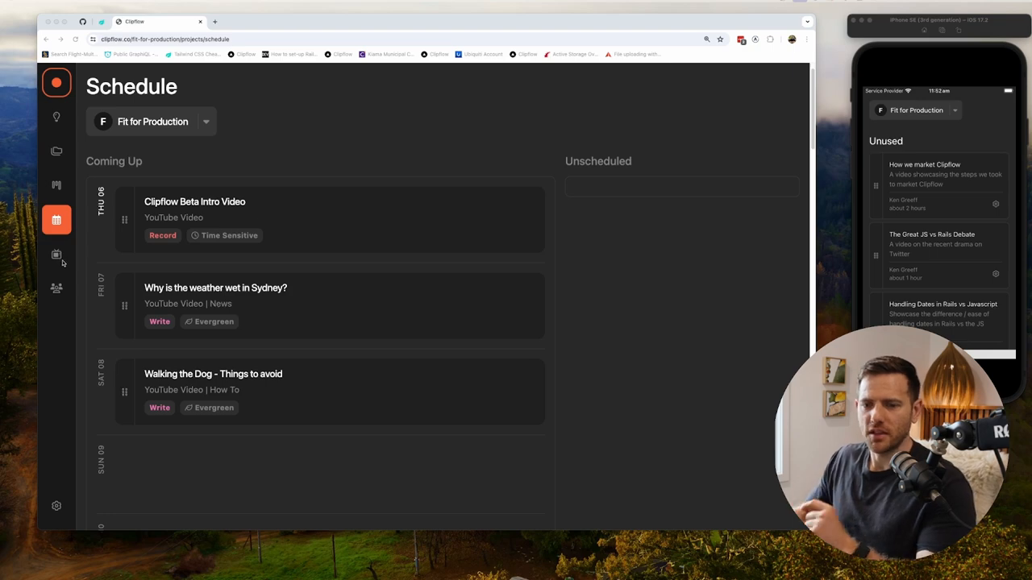
# Browse the Channels list, then show the Organizations page with Initium Garage and Ken Greeff.
pyautogui.click(56, 254)
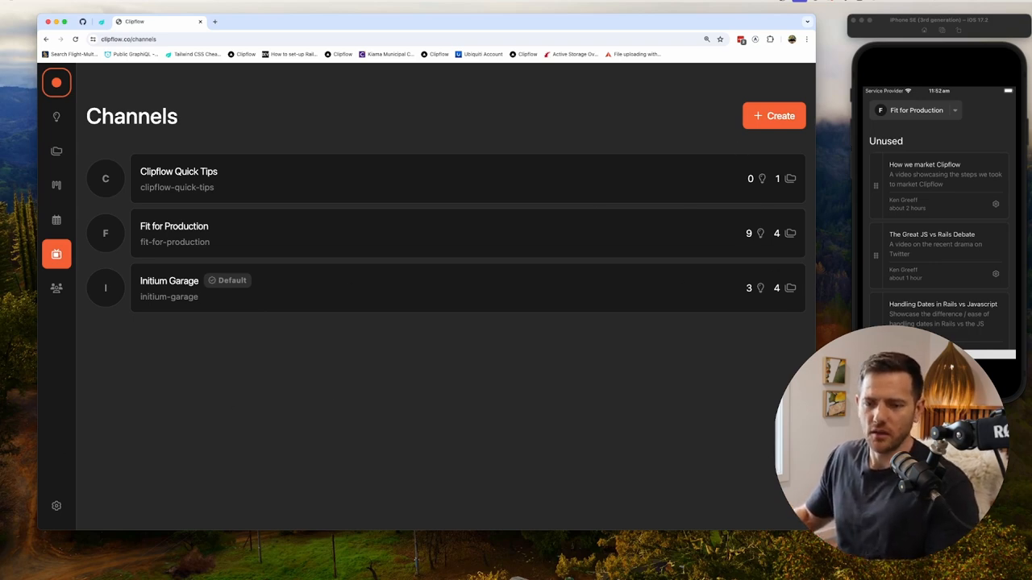
pyautogui.click(56, 288)
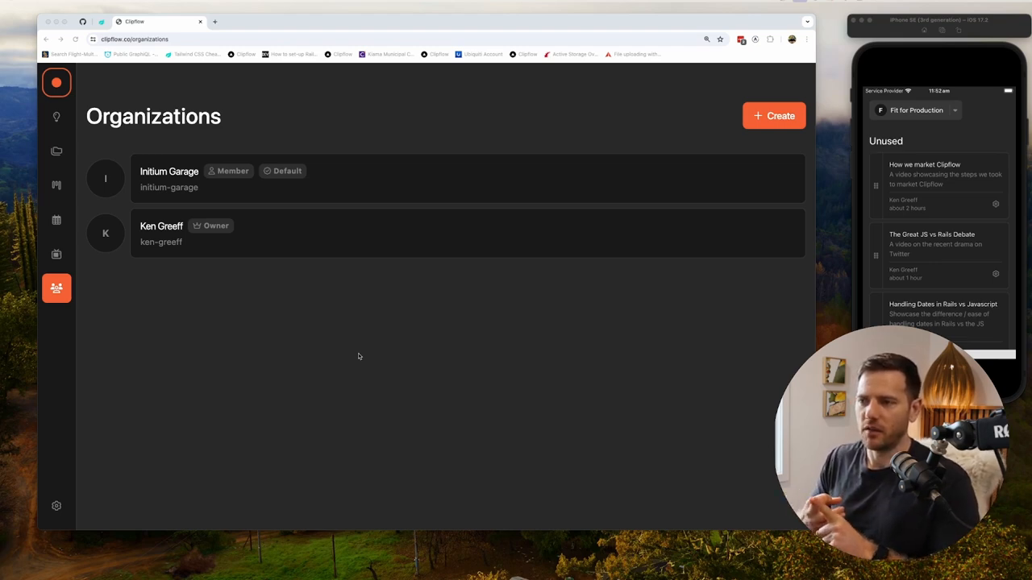
pyautogui.moveTo(345, 167)
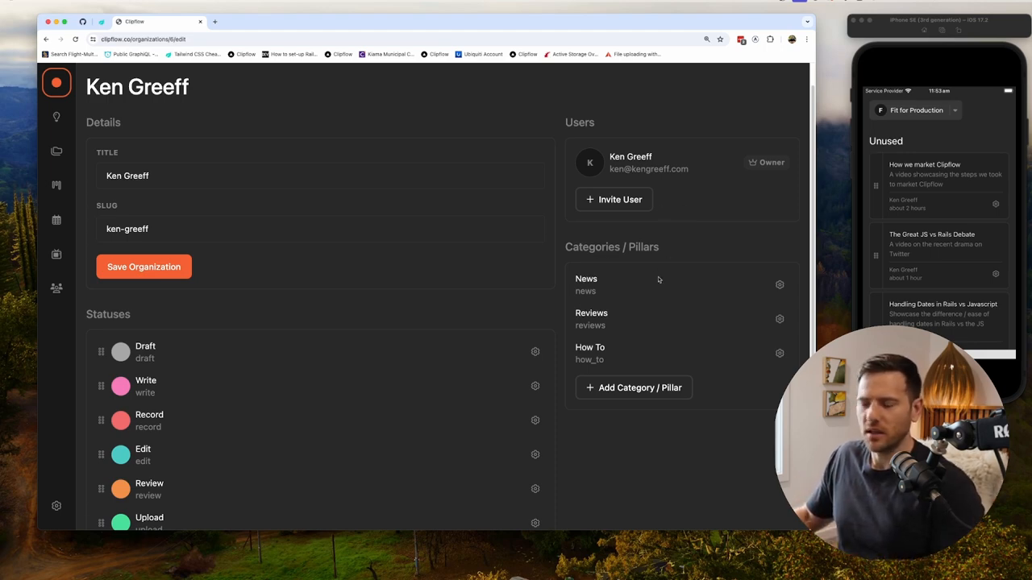
# Scroll Ken Greeff's organization settings down to the News/Reviews/How To pillars and seven statuses.
pyautogui.scroll(-3)
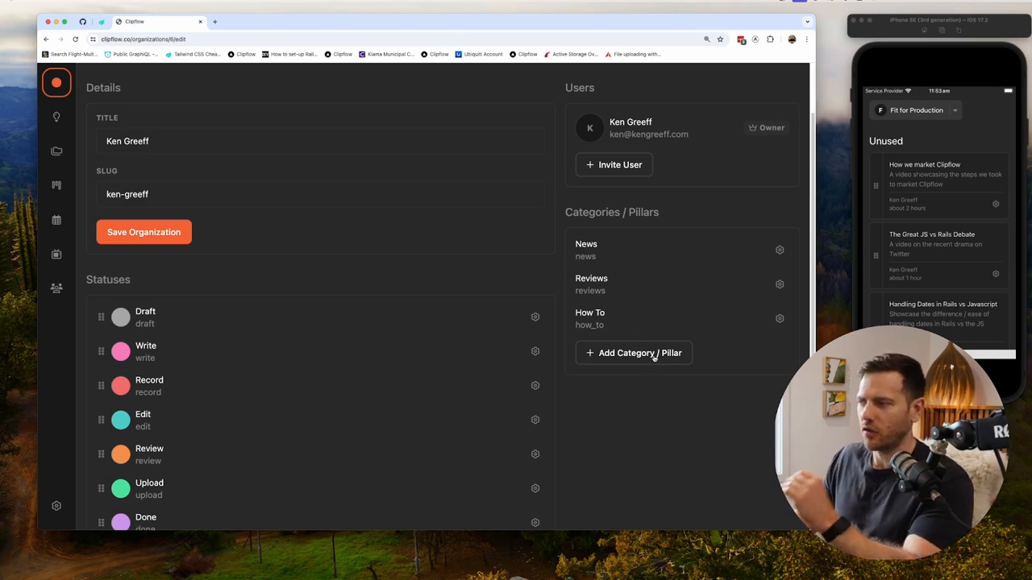
pyautogui.scroll(-3)
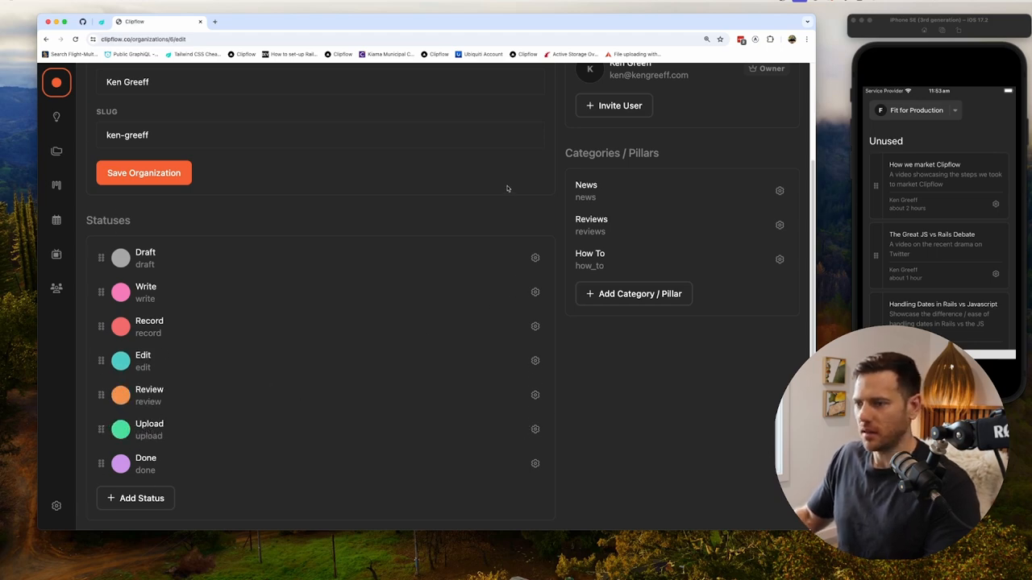
pyautogui.moveTo(224, 444)
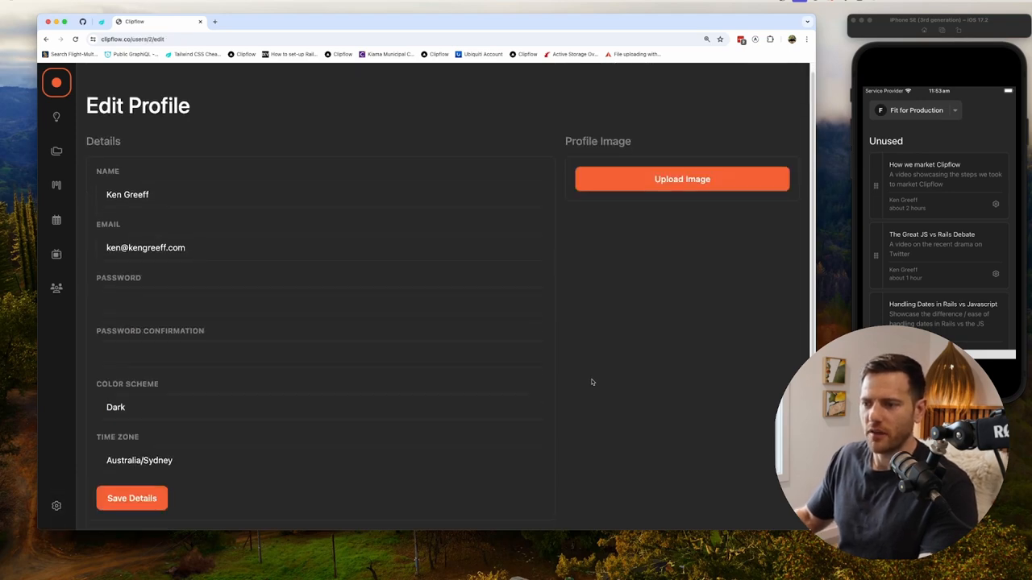
pyautogui.moveTo(157, 408)
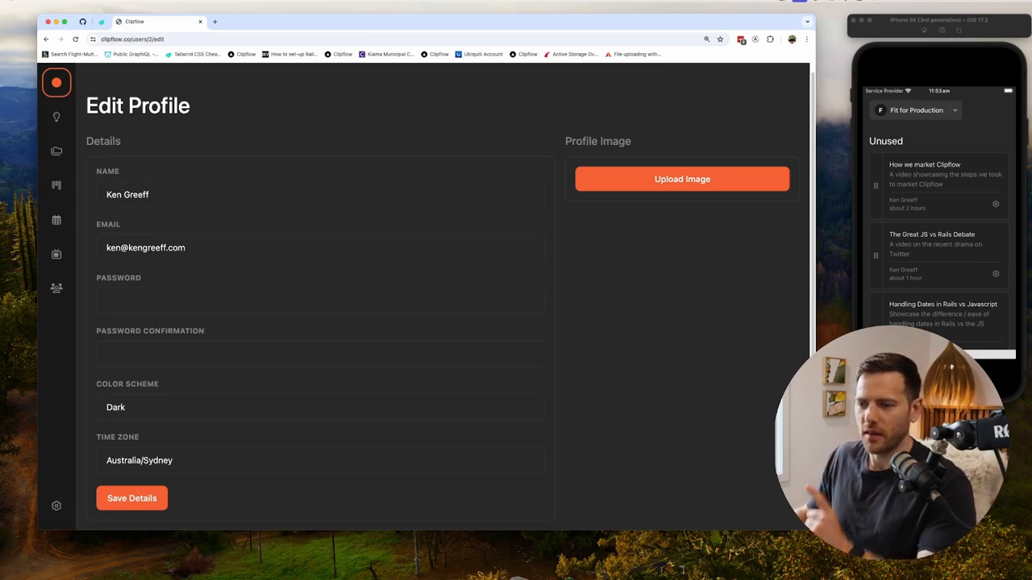
# Save the profile colour scheme as Light and view the Projects list.
pyautogui.click(319, 407)
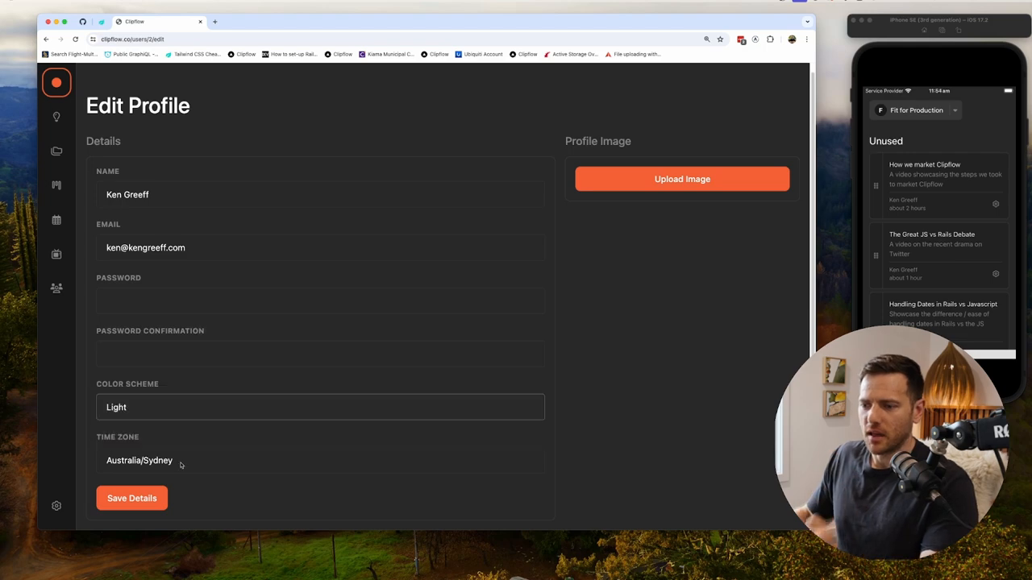
pyautogui.click(131, 498)
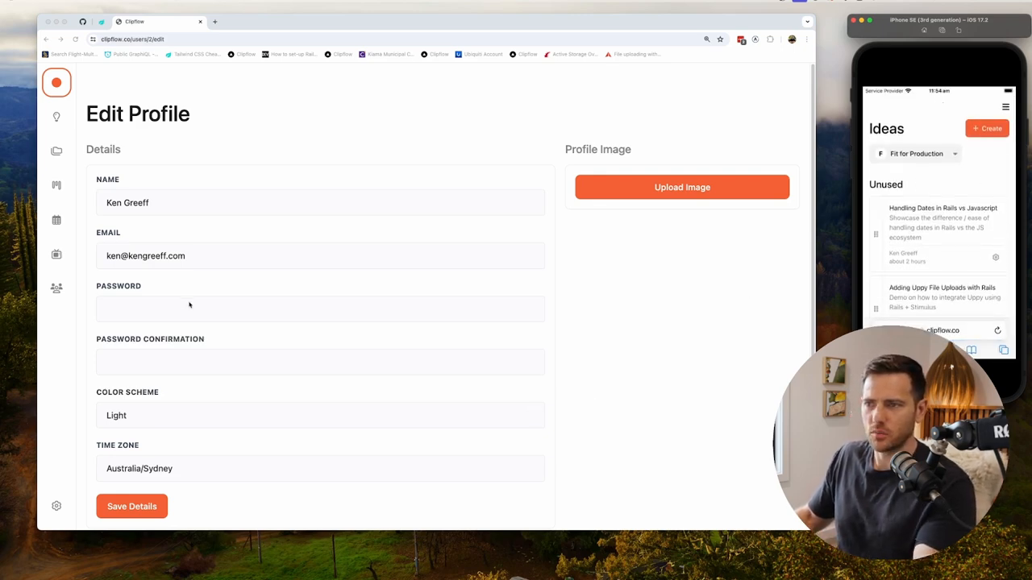
pyautogui.click(57, 152)
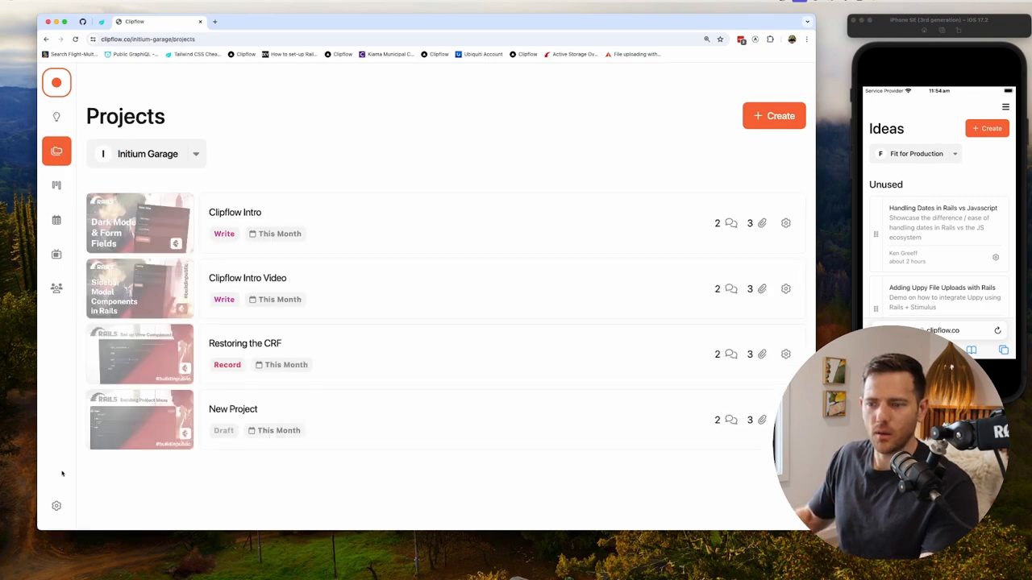
# Reopen Edit Profile from the gear, switch the colour scheme back to Dark, and show Ideas.
pyautogui.click(57, 506)
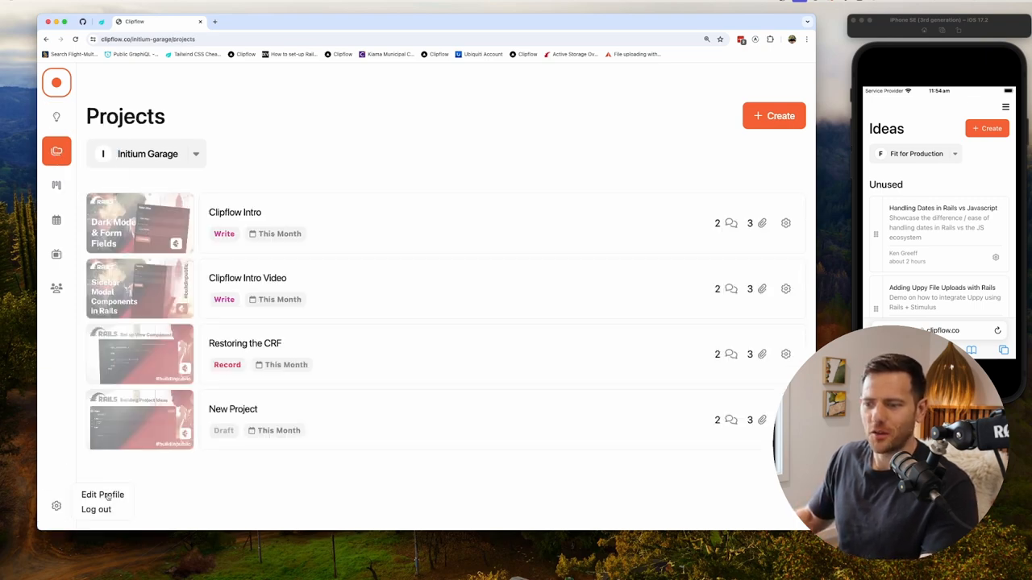
pyautogui.click(102, 494)
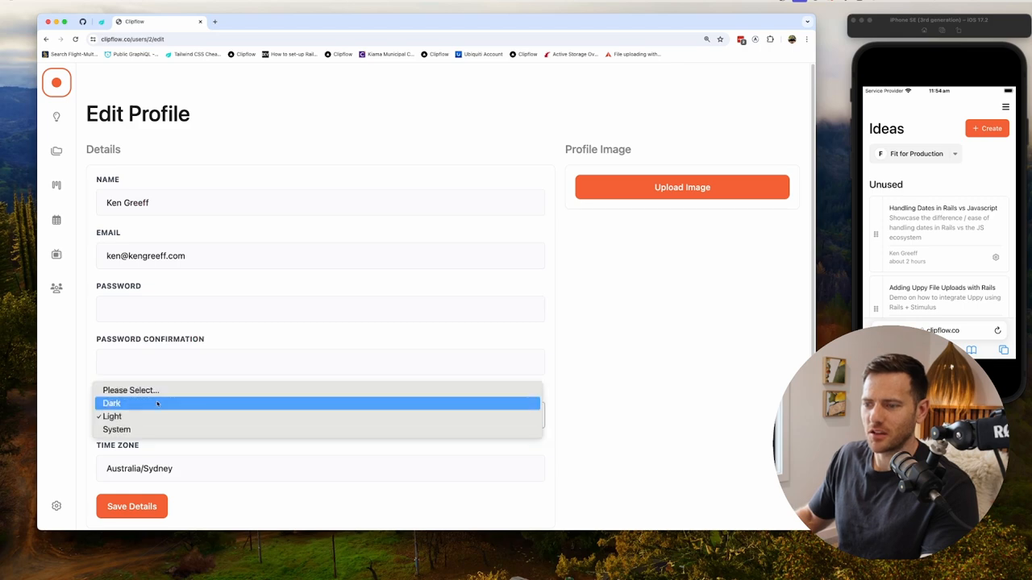
pyautogui.click(111, 403)
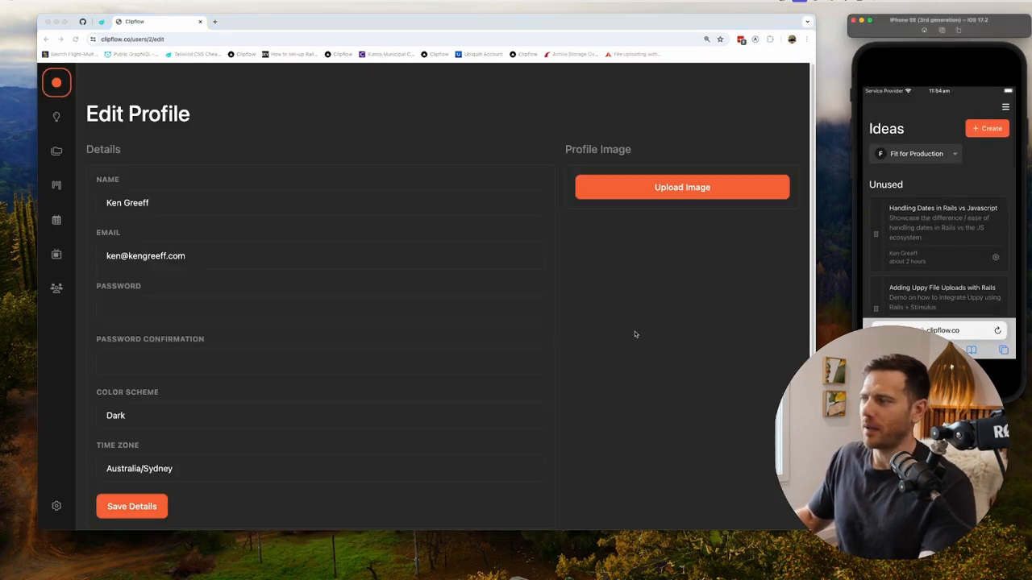
pyautogui.click(56, 117)
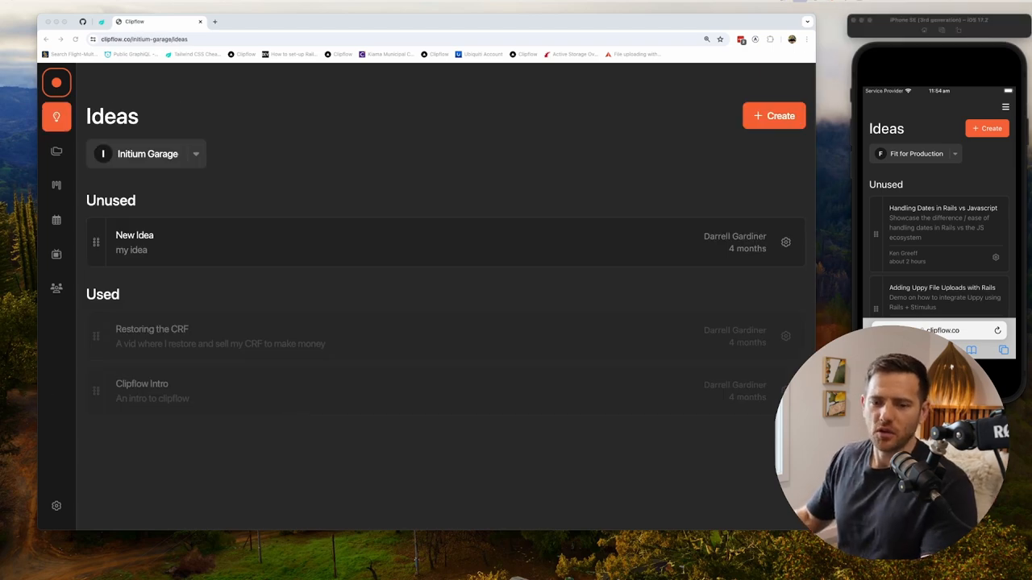
# View Fit for Production's Kanban and Schedule, then switch to Initium Garage's Kanban board.
pyautogui.click(147, 154)
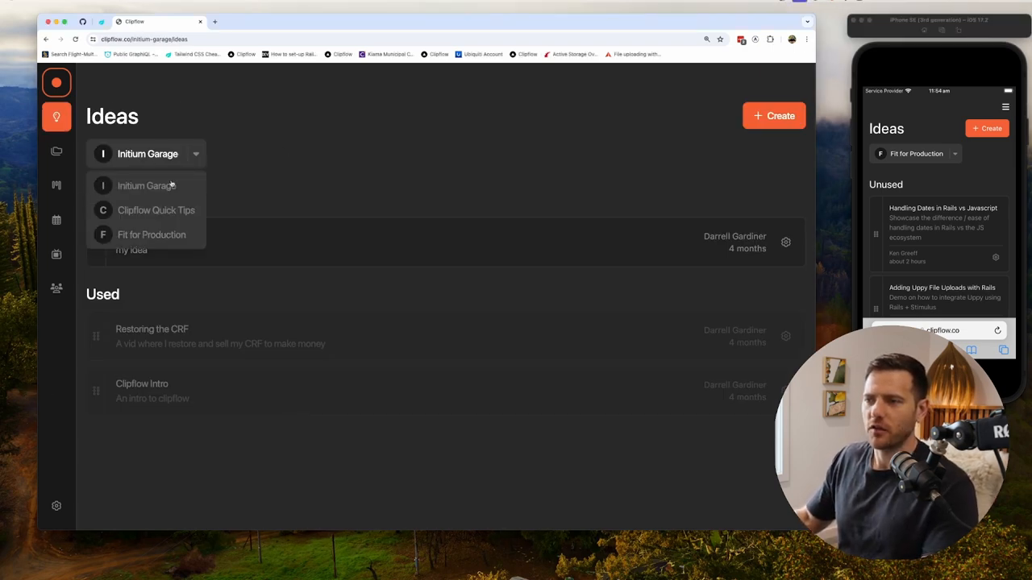
pyautogui.click(151, 235)
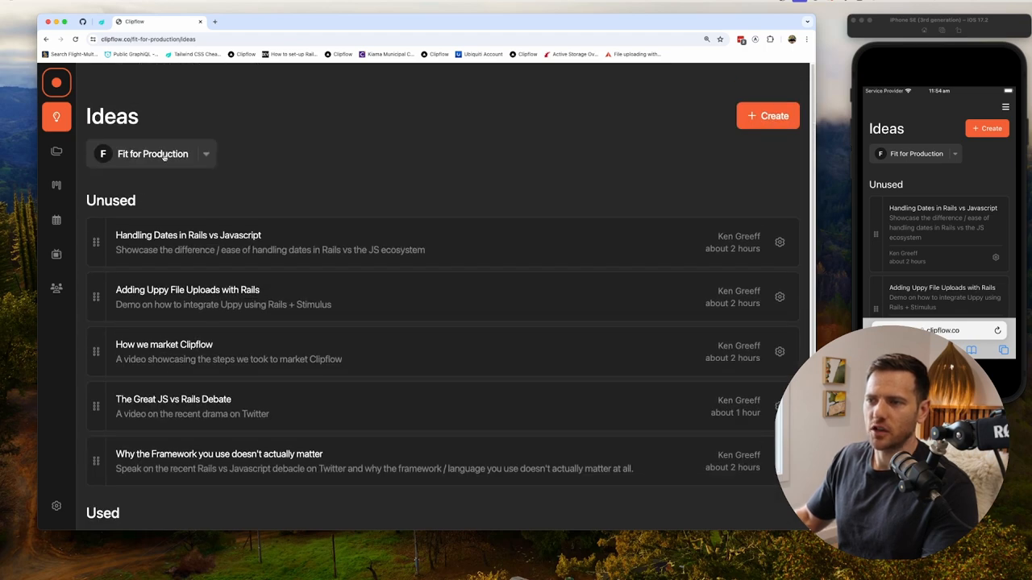
pyautogui.click(57, 151)
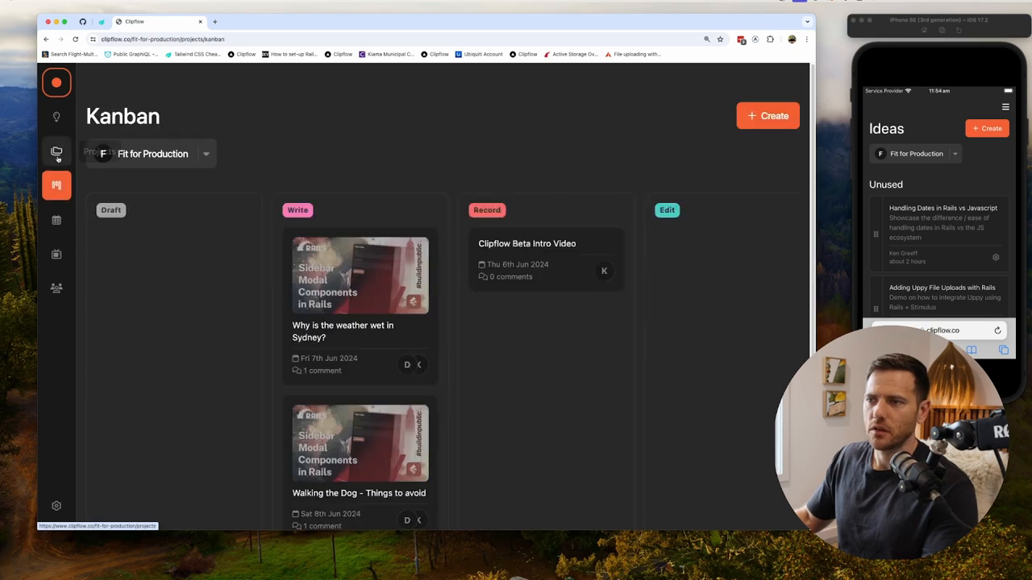
pyautogui.click(56, 219)
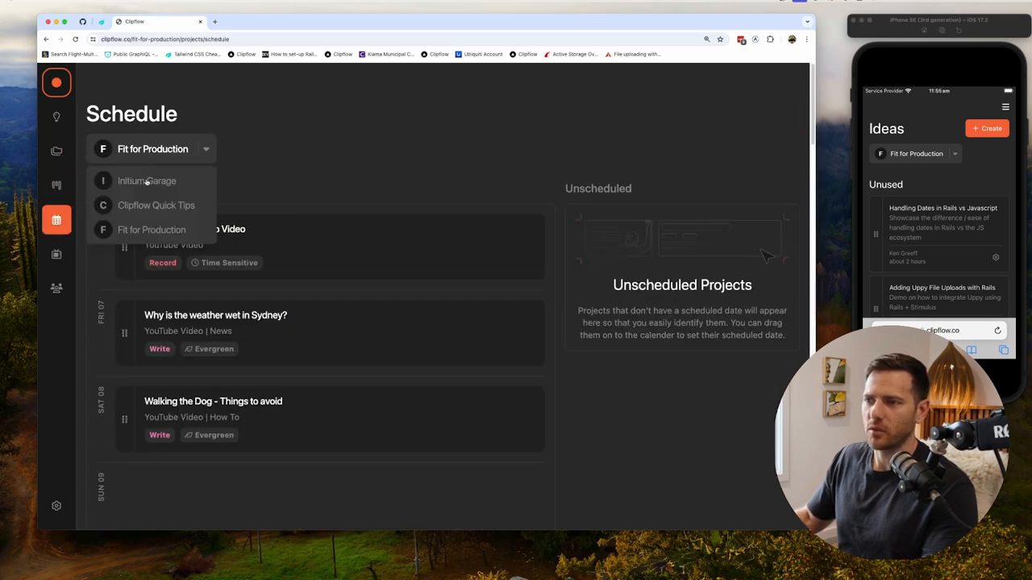
pyautogui.click(147, 181)
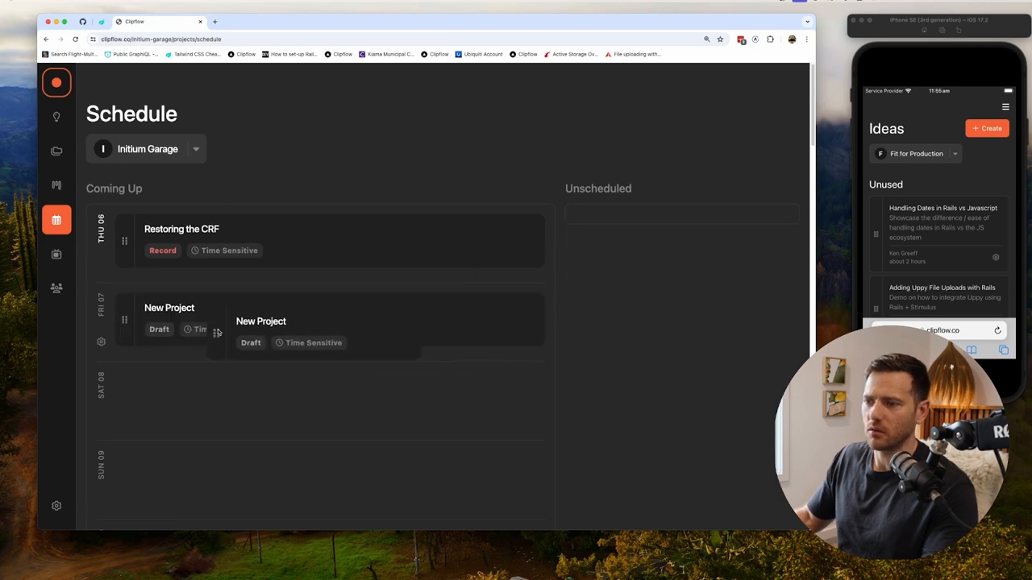
pyautogui.click(57, 186)
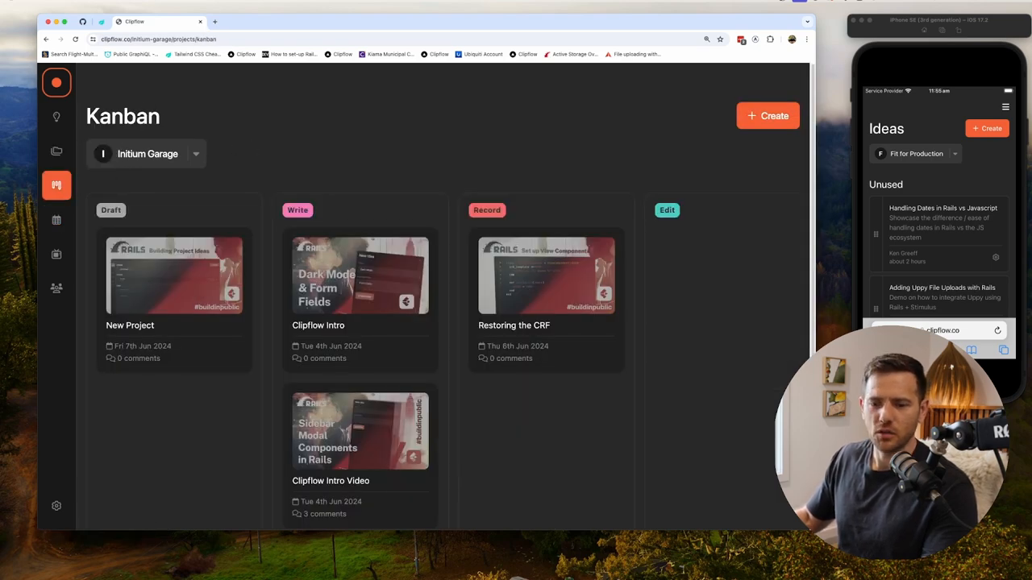
pyautogui.moveTo(57, 83)
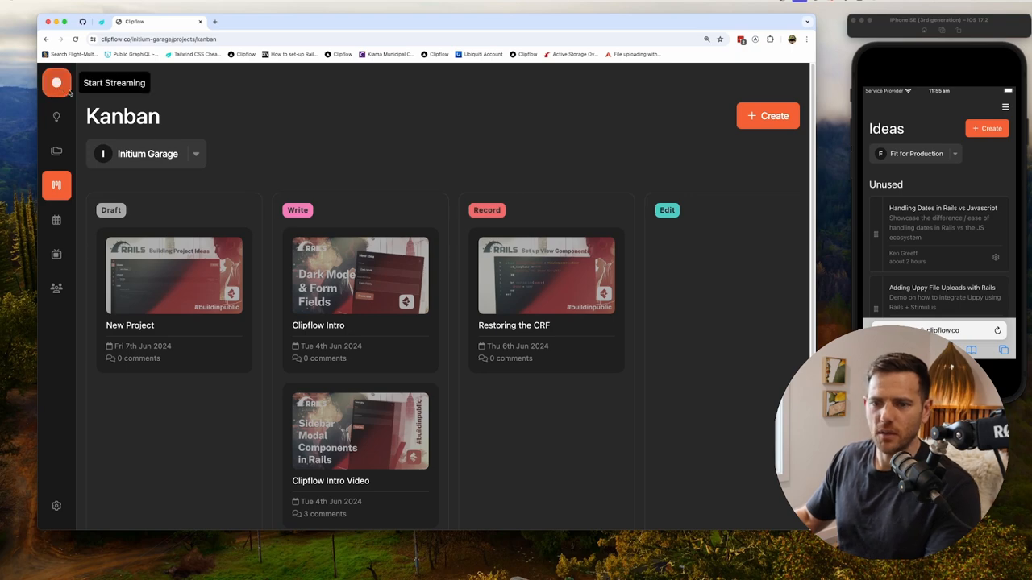
# Browse Ideas and the four Projects in stream mode, then return to Initium Garage's Ideas.
pyautogui.scroll(-3)
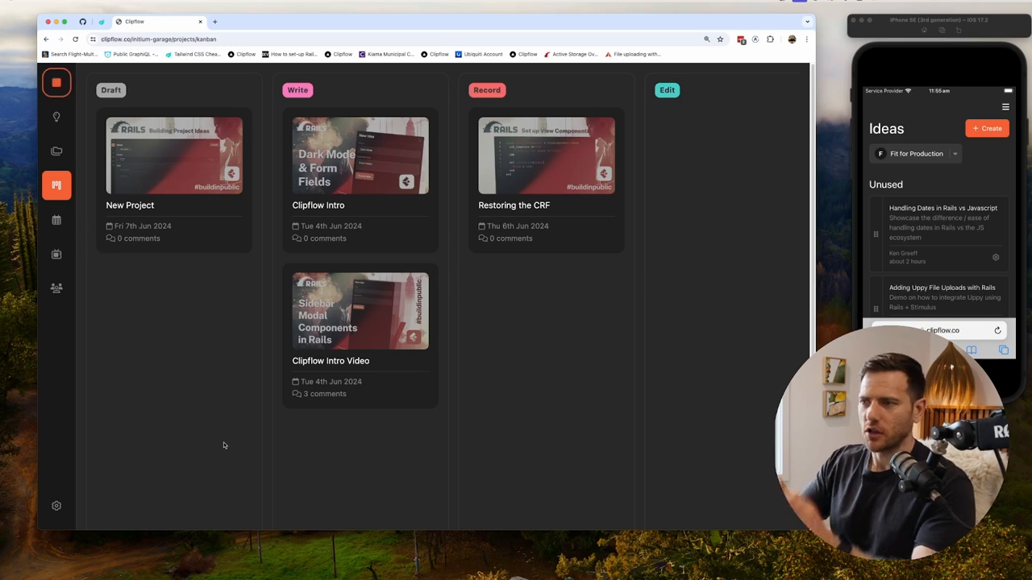
pyautogui.moveTo(56, 150)
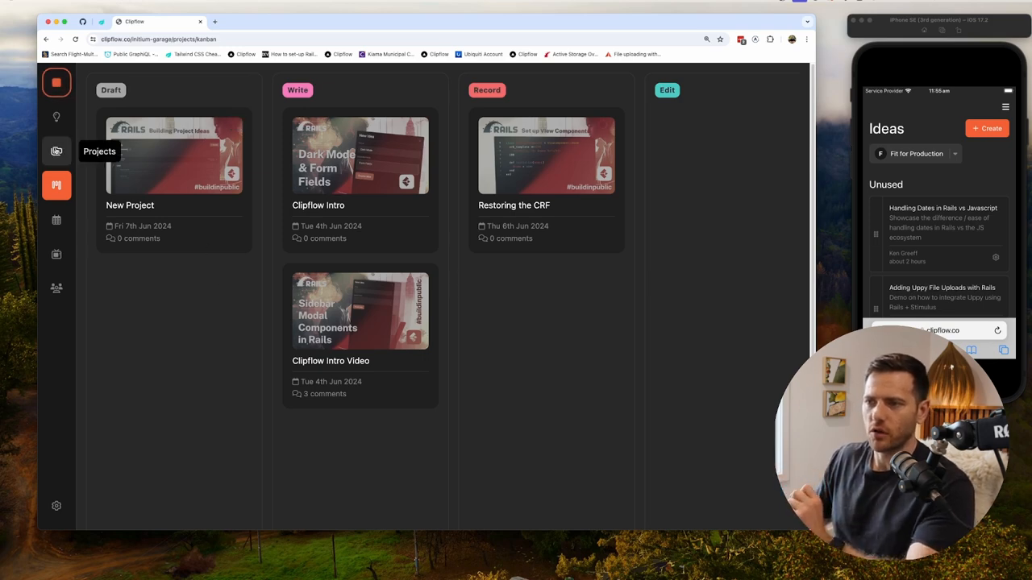
pyautogui.click(56, 117)
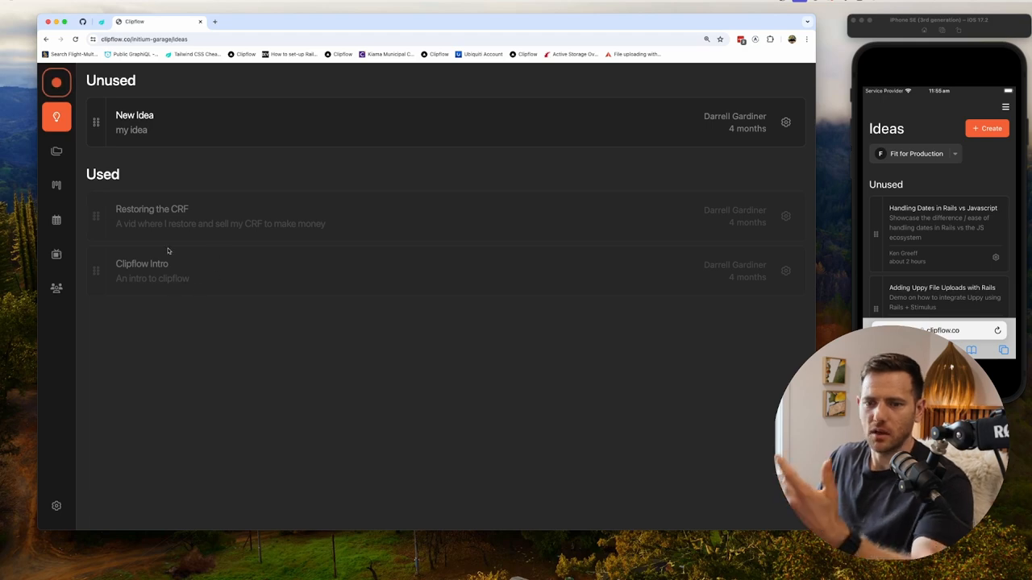
pyautogui.click(56, 151)
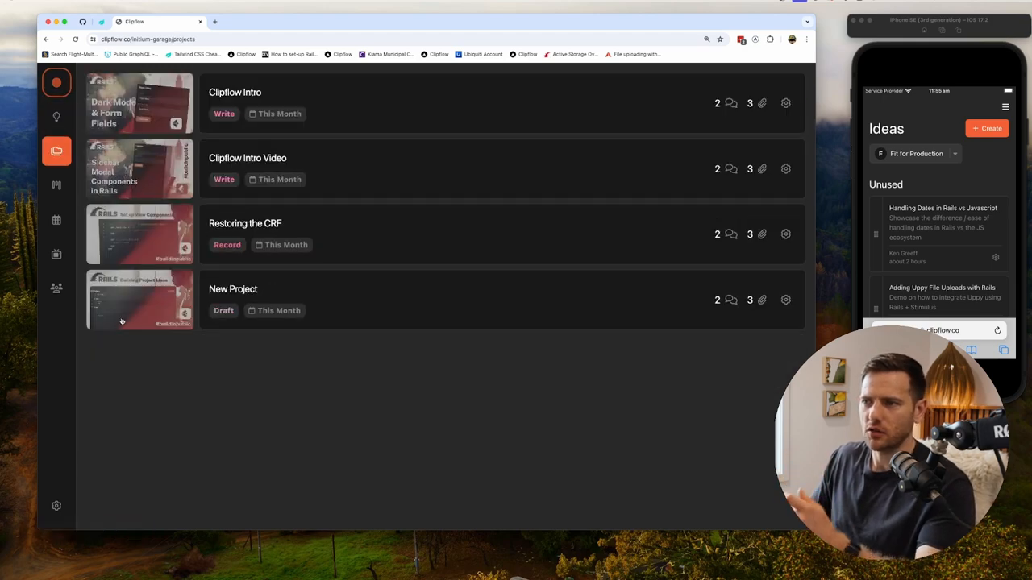
pyautogui.moveTo(158, 386)
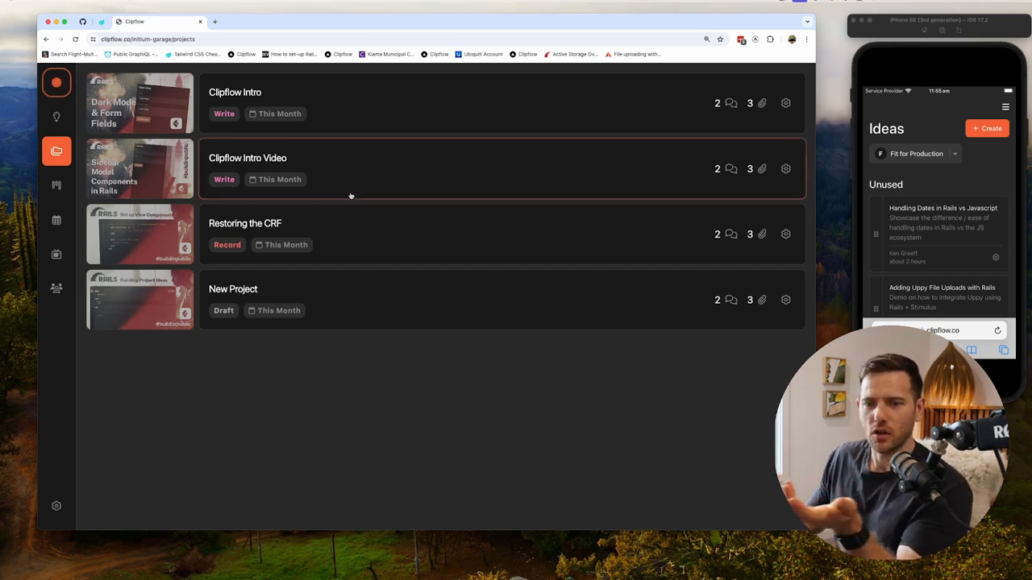
pyautogui.moveTo(354, 246)
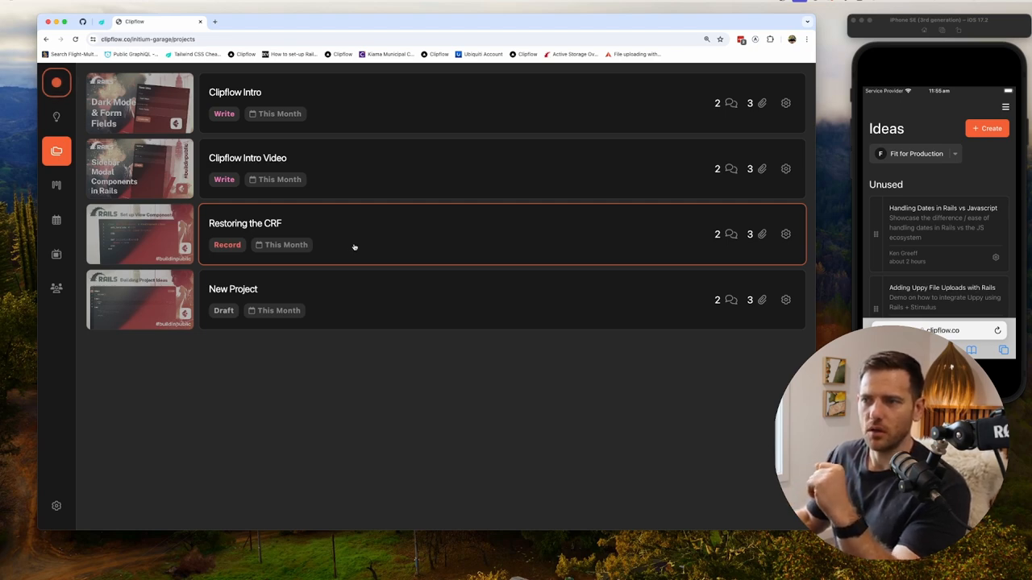
pyautogui.moveTo(343, 253)
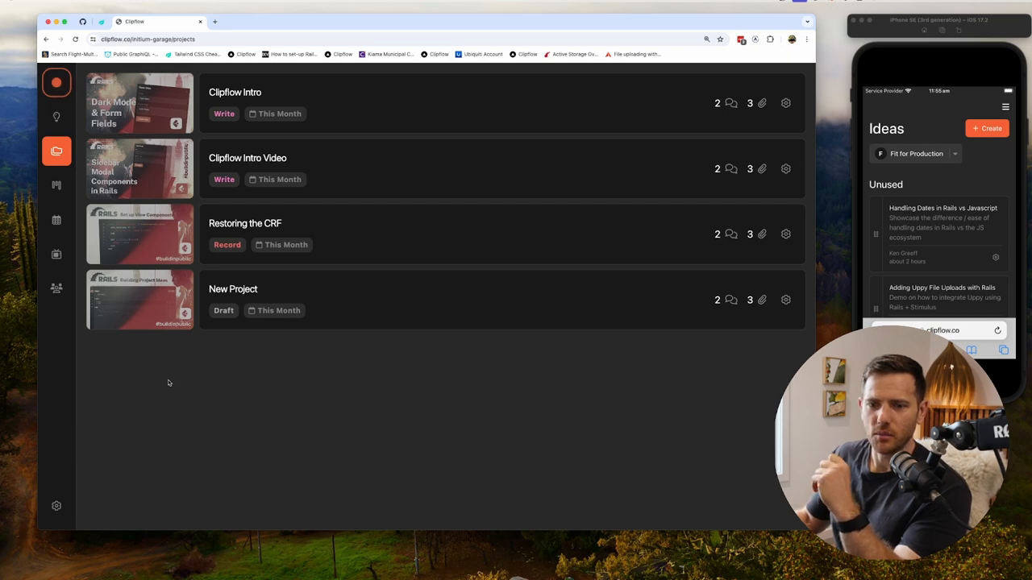
pyautogui.moveTo(241, 407)
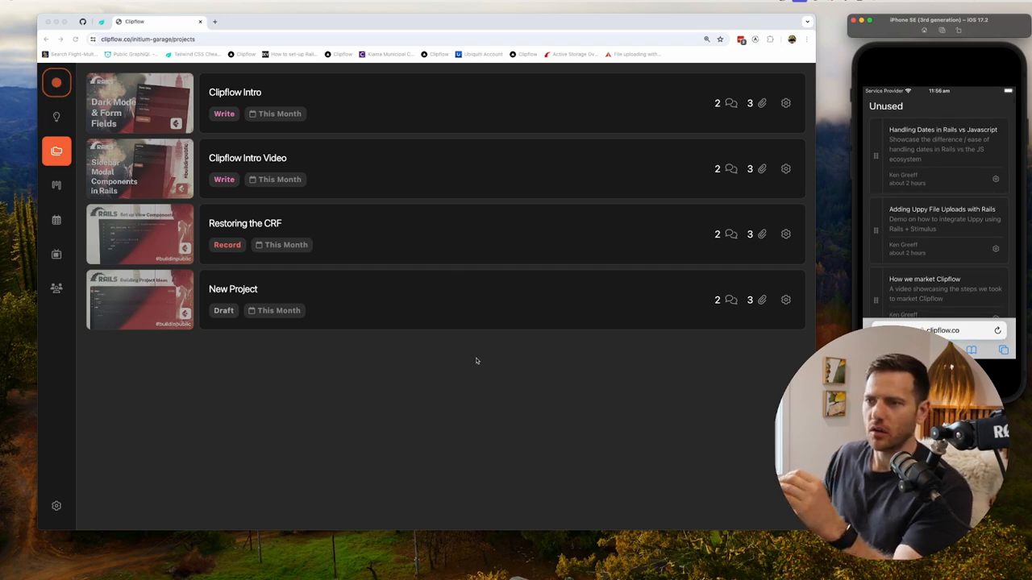
pyautogui.moveTo(473, 360)
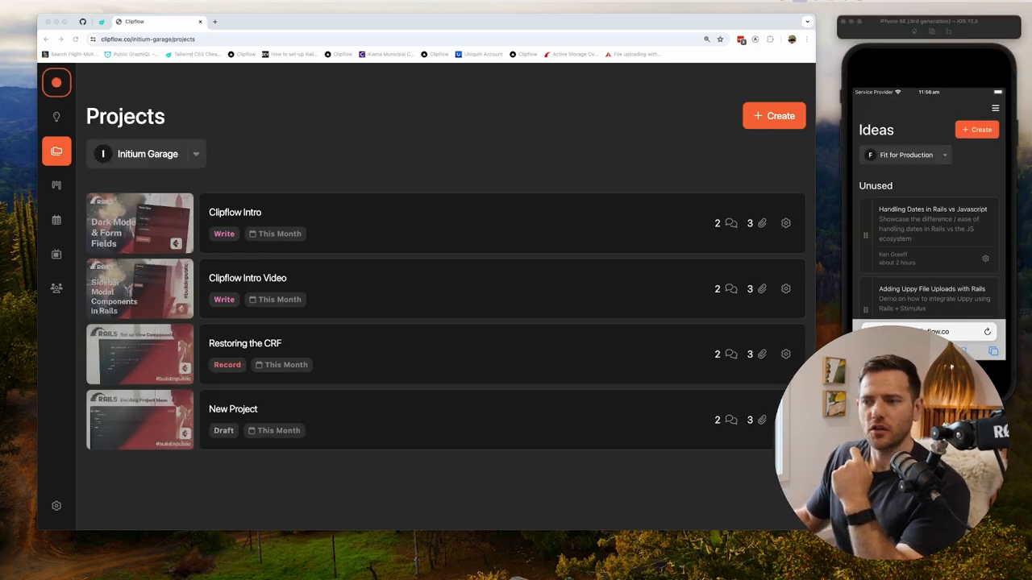
pyautogui.click(56, 117)
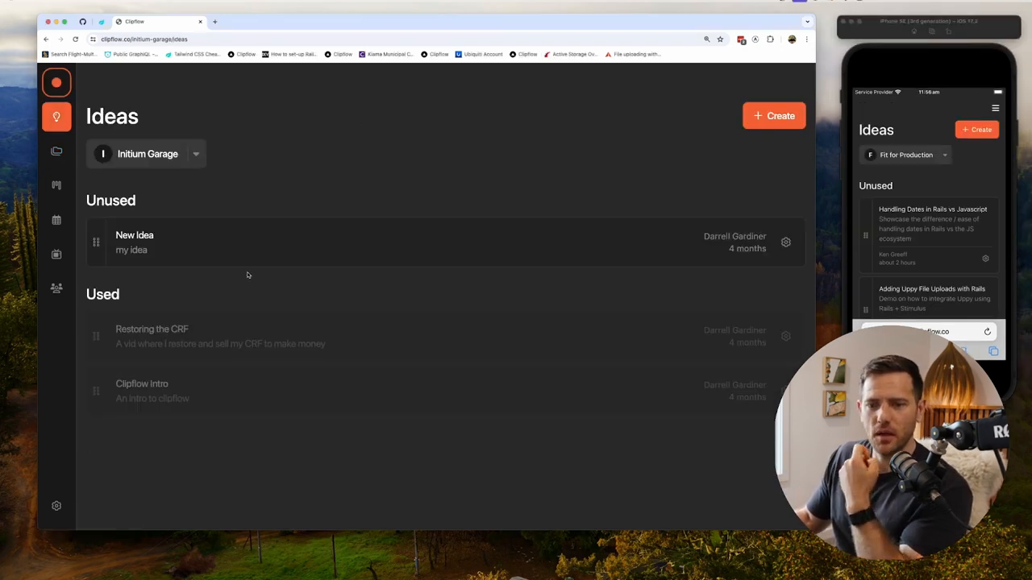